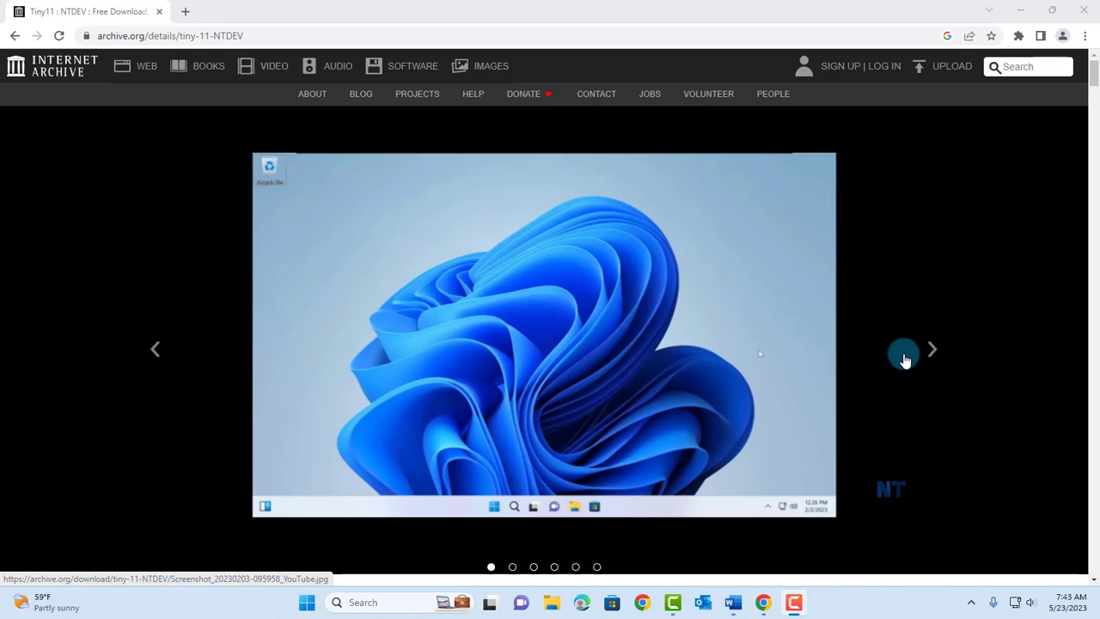
{"action": "mouse_move", "coordinate": [832, 335]}
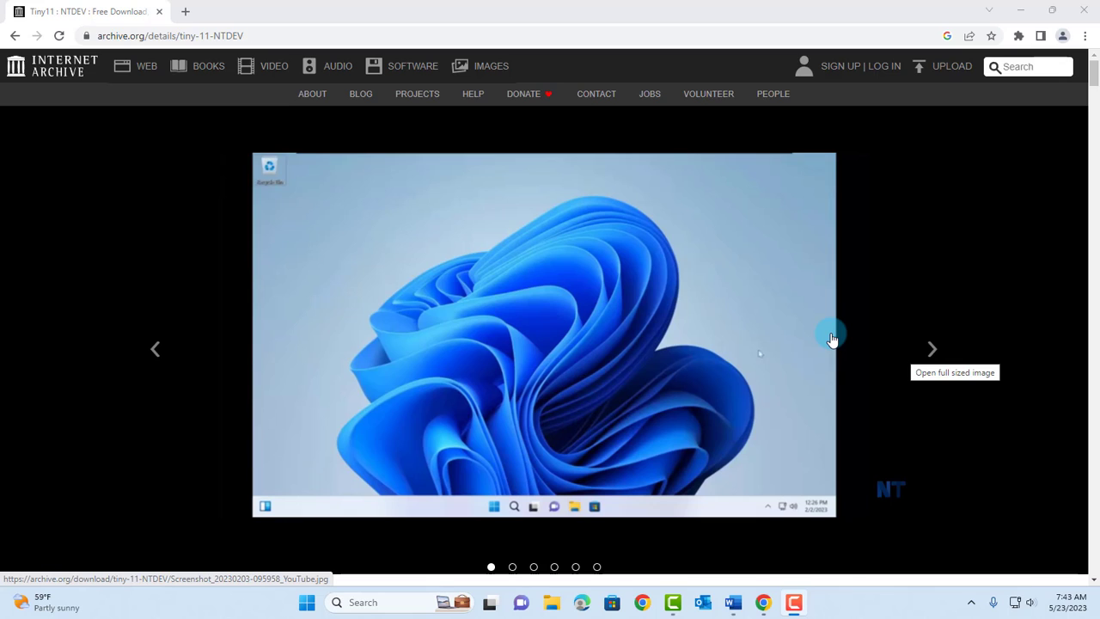
{"action": "mouse_move", "coordinate": [153, 182]}
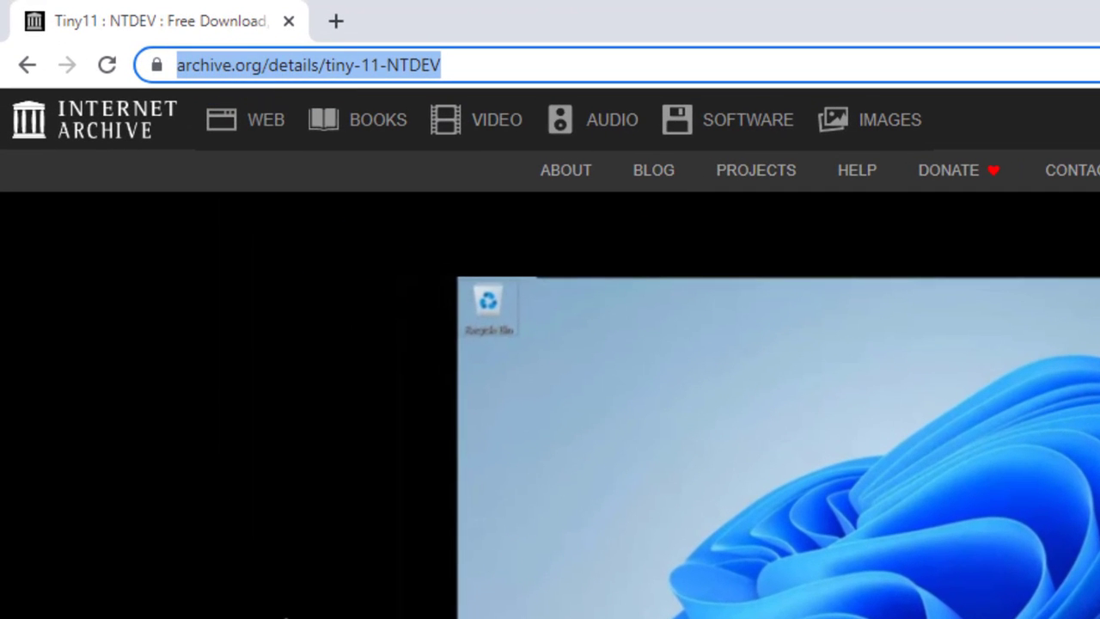
Show the Tiny11 ISO IMAGE file list under Download Options on the Internet Archive page.
{"action": "scroll", "scroll_direction": "down", "scroll_amount": 3}
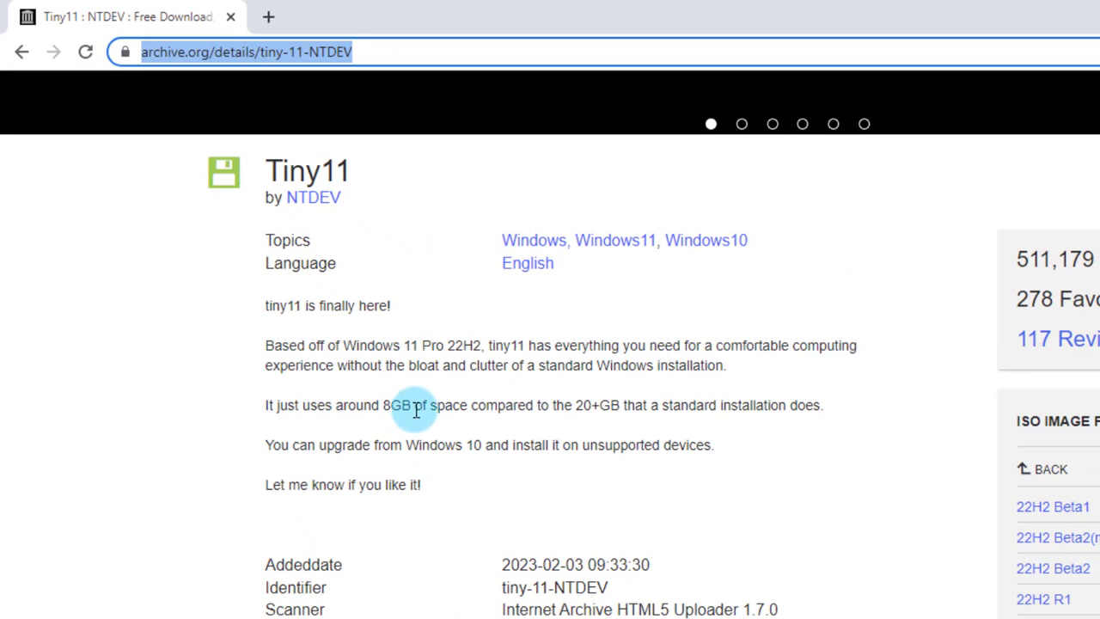
{"action": "mouse_move", "coordinate": [610, 412]}
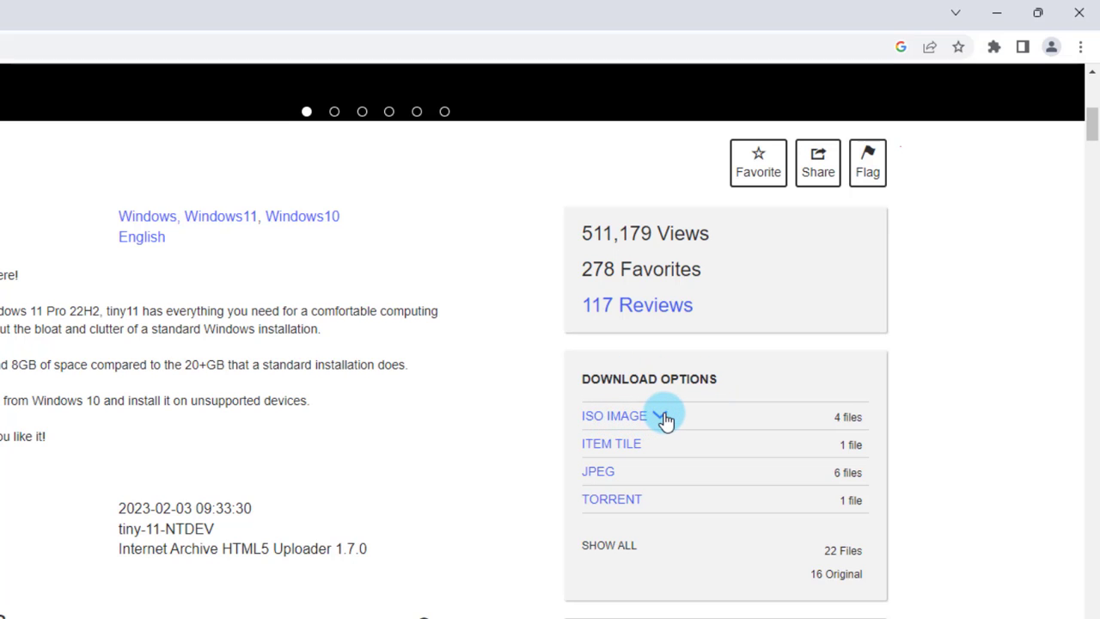
{"action": "left_click", "coordinate": [605, 416]}
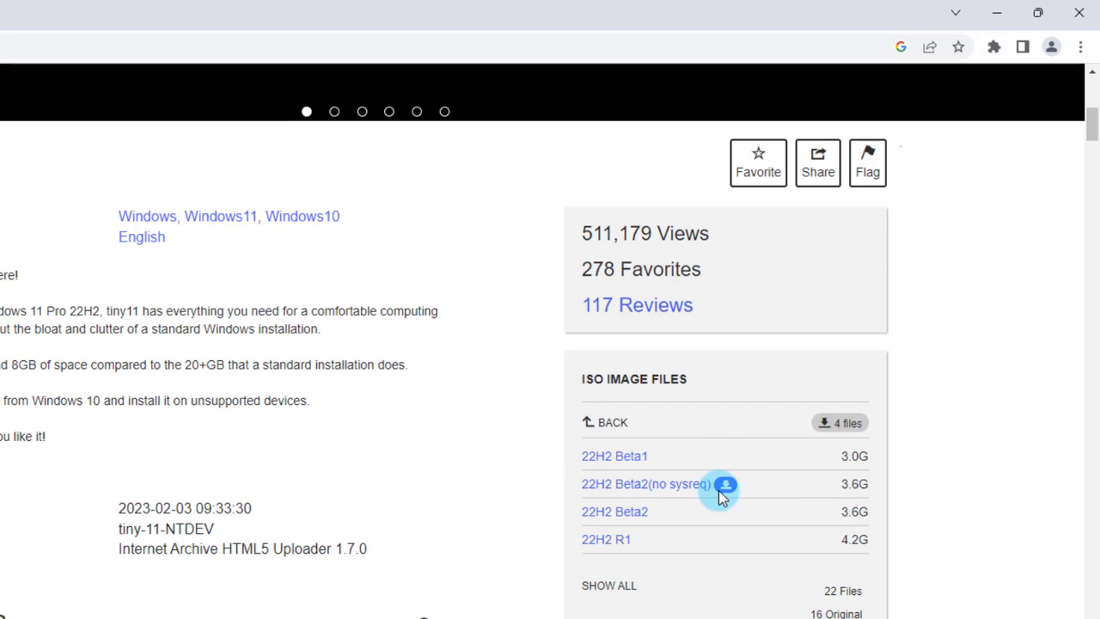
{"action": "scroll", "scroll_direction": "down", "scroll_amount": 3}
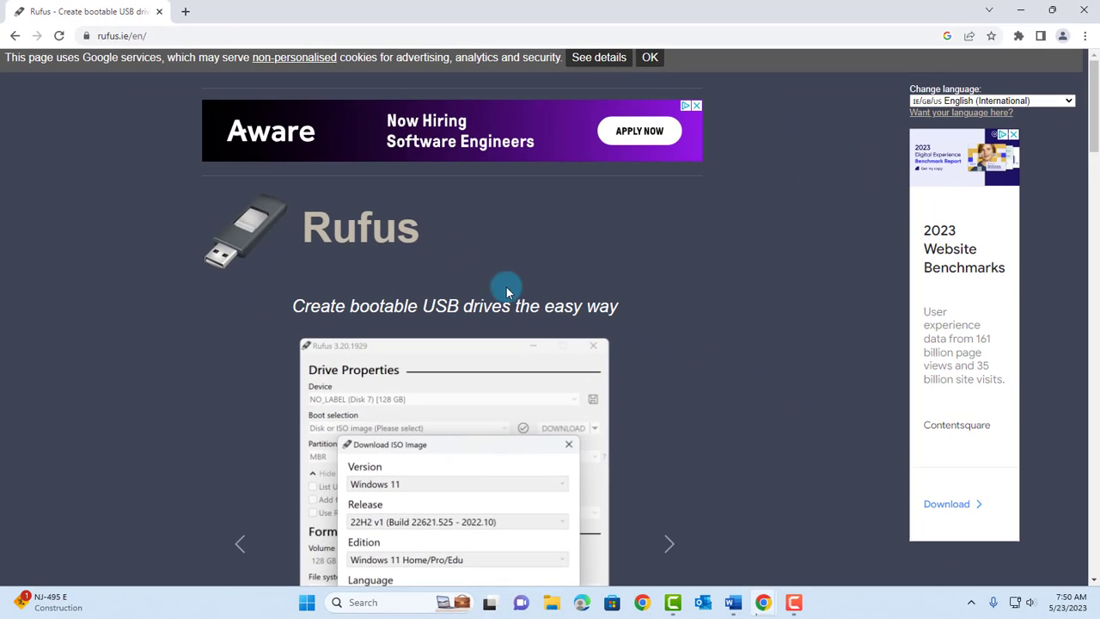
{"action": "scroll", "scroll_direction": "down", "scroll_amount": 3}
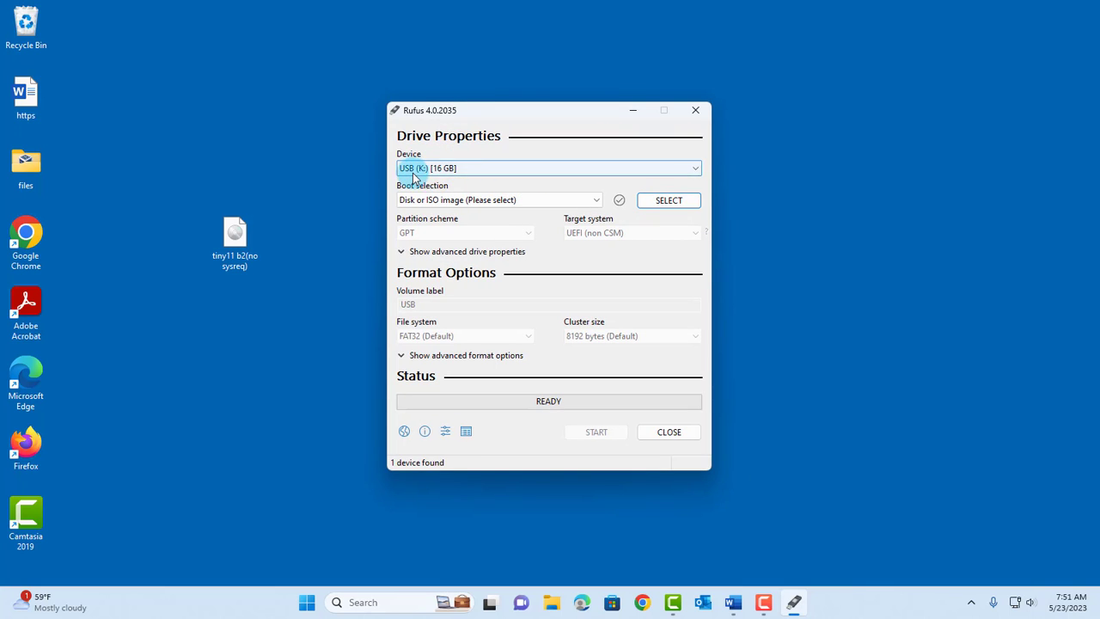
{"action": "mouse_move", "coordinate": [447, 170]}
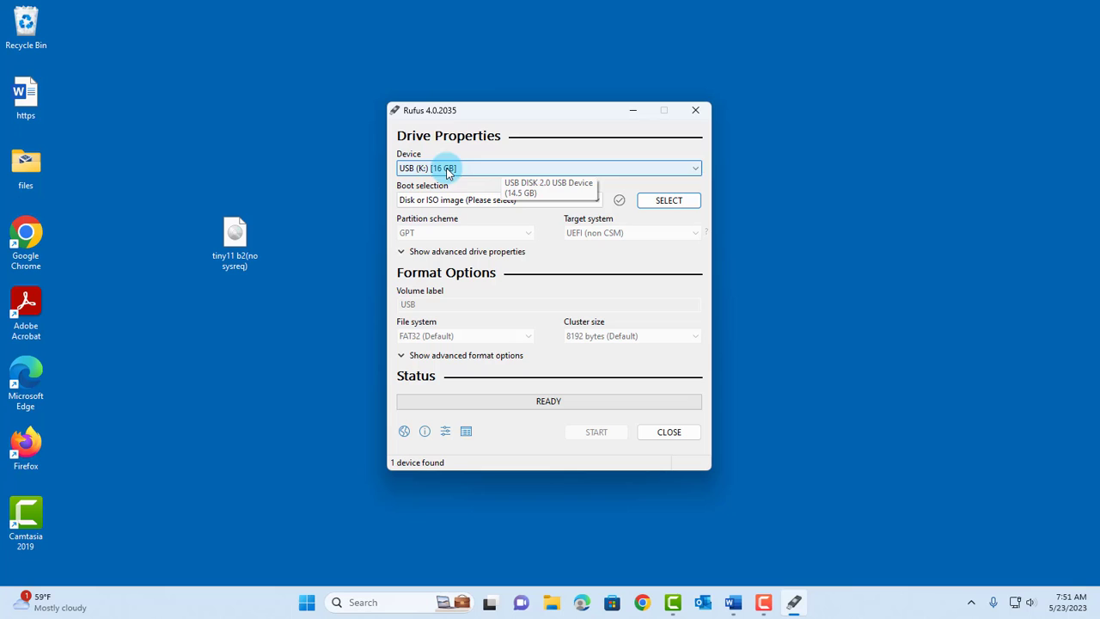
Choose the tiny11 b2(no sysreq) ISO from the Desktop as the boot image for USB (K:).
{"action": "left_click", "coordinate": [669, 200]}
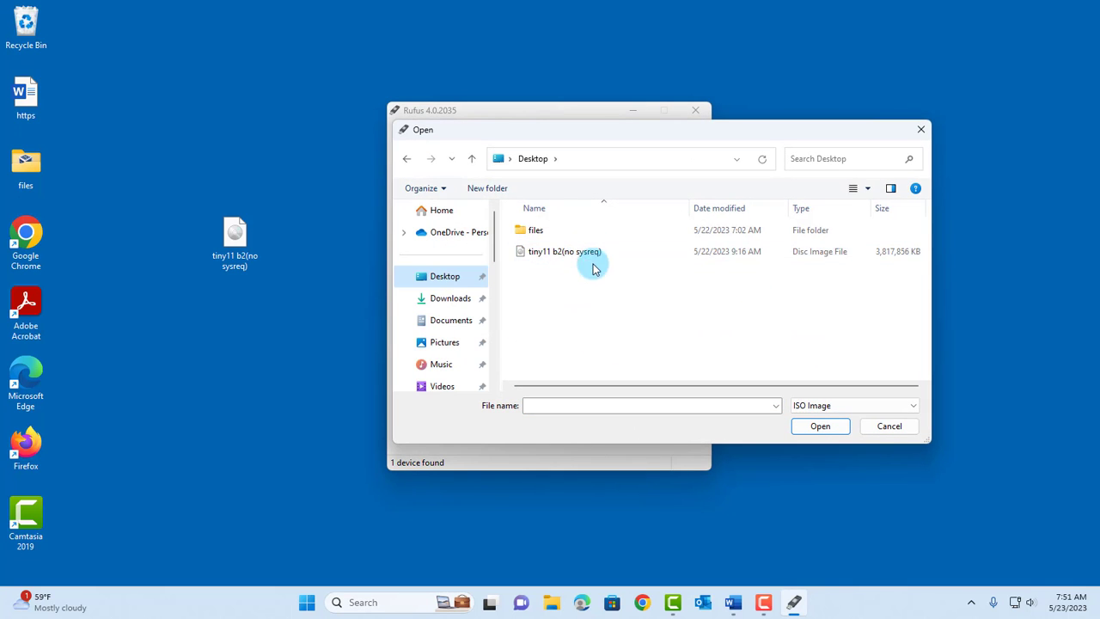
{"action": "left_click", "coordinate": [560, 251]}
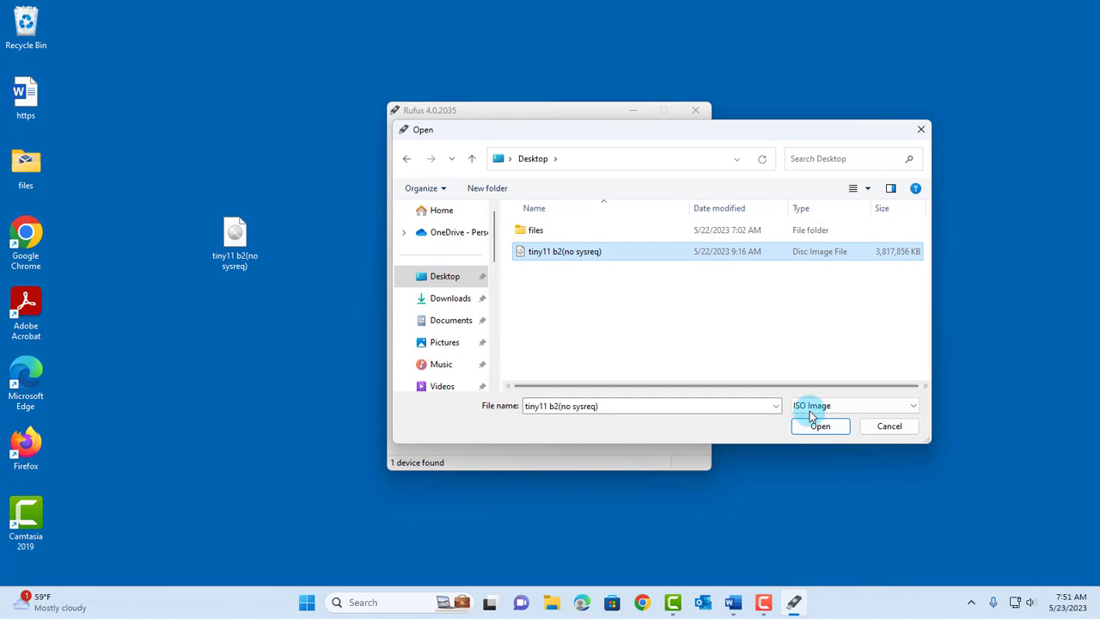
{"action": "left_click", "coordinate": [819, 426]}
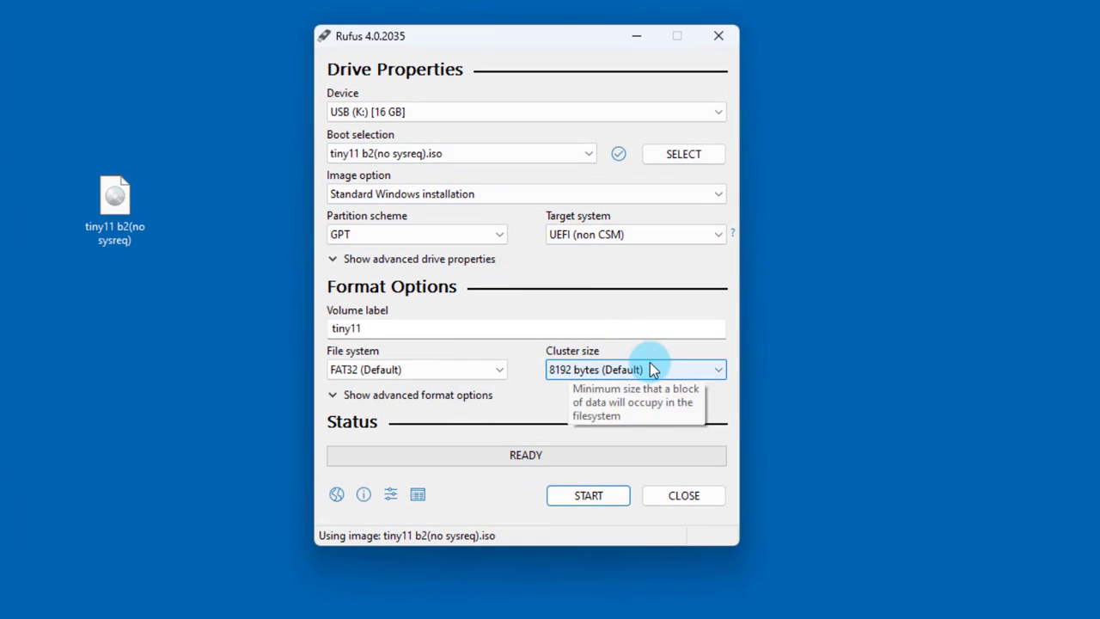
{"action": "mouse_move", "coordinate": [595, 498]}
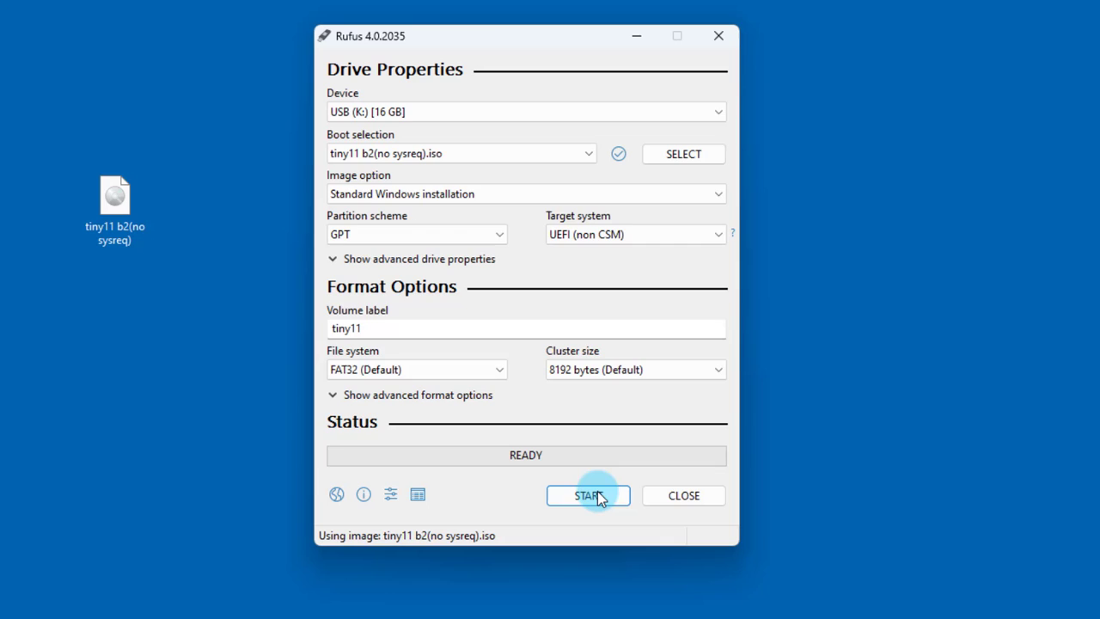
Start writing the USB, keeping the Windows User Experience requirement-removal options checked.
{"action": "left_click", "coordinate": [588, 495]}
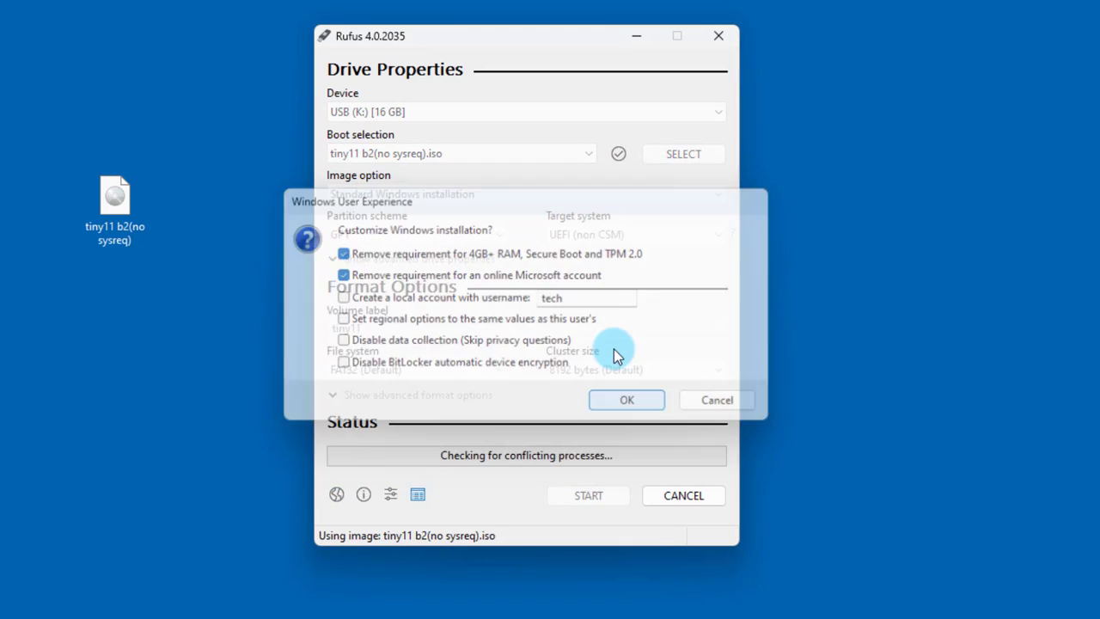
{"action": "left_click", "coordinate": [625, 398]}
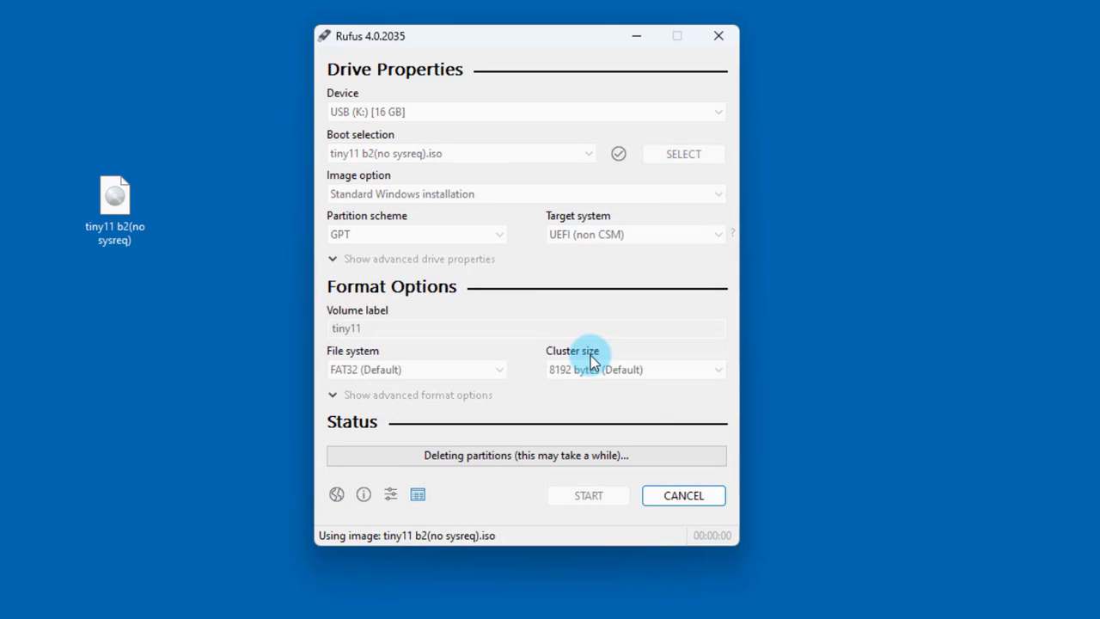
{"action": "mouse_move", "coordinate": [531, 374]}
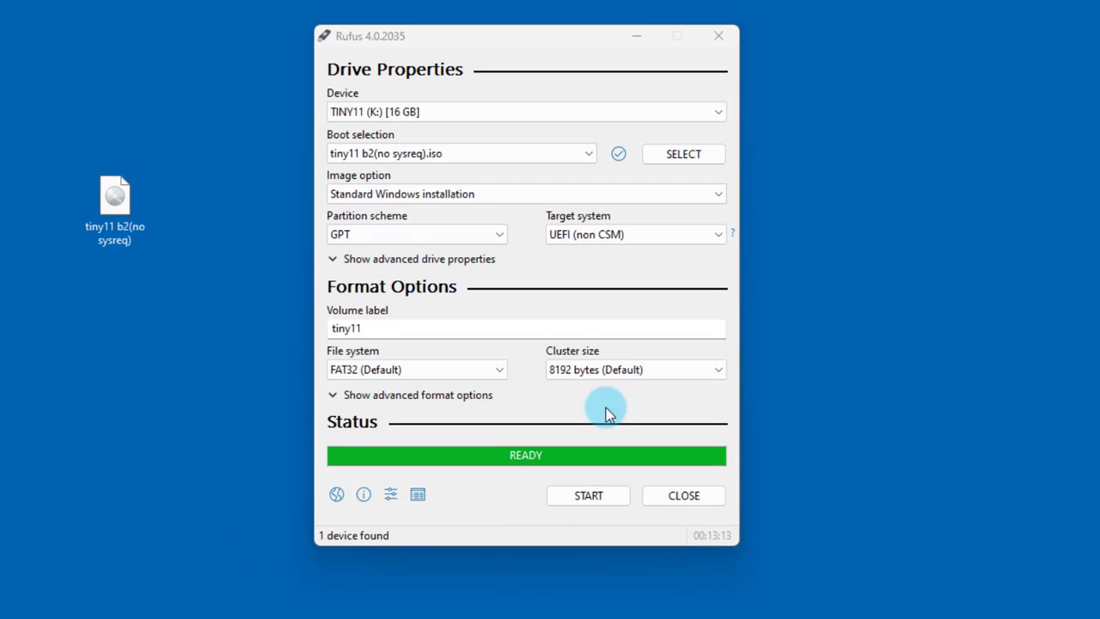
{"action": "mouse_move", "coordinate": [782, 354]}
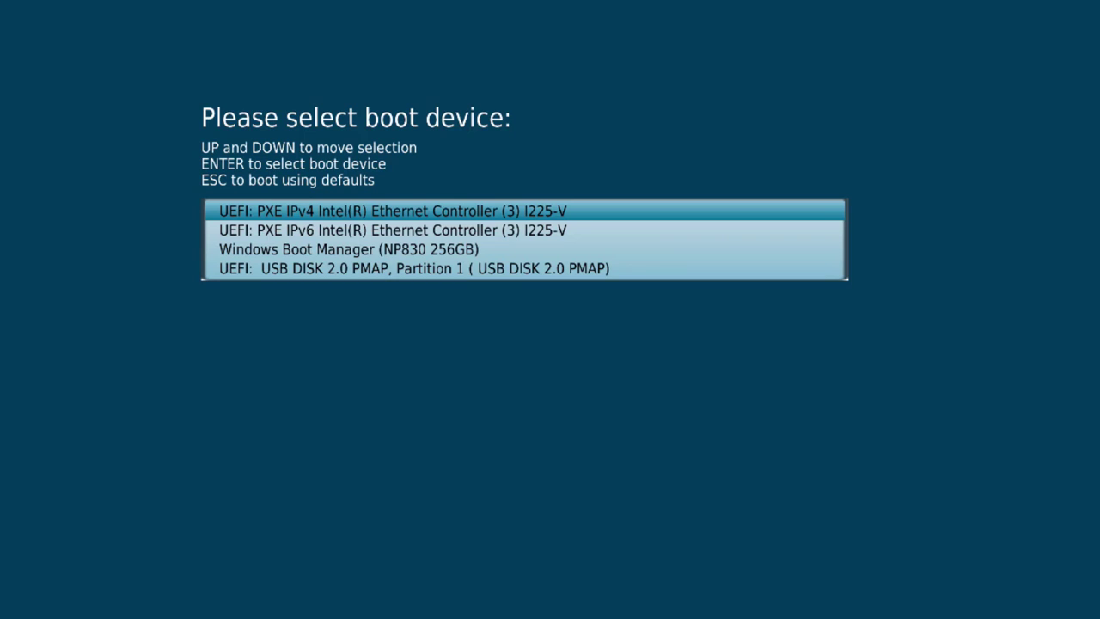
Boot the computer from UEFI: USB DISK 2.0 PMAP, Partition 1.
{"action": "key", "text": "Up"}
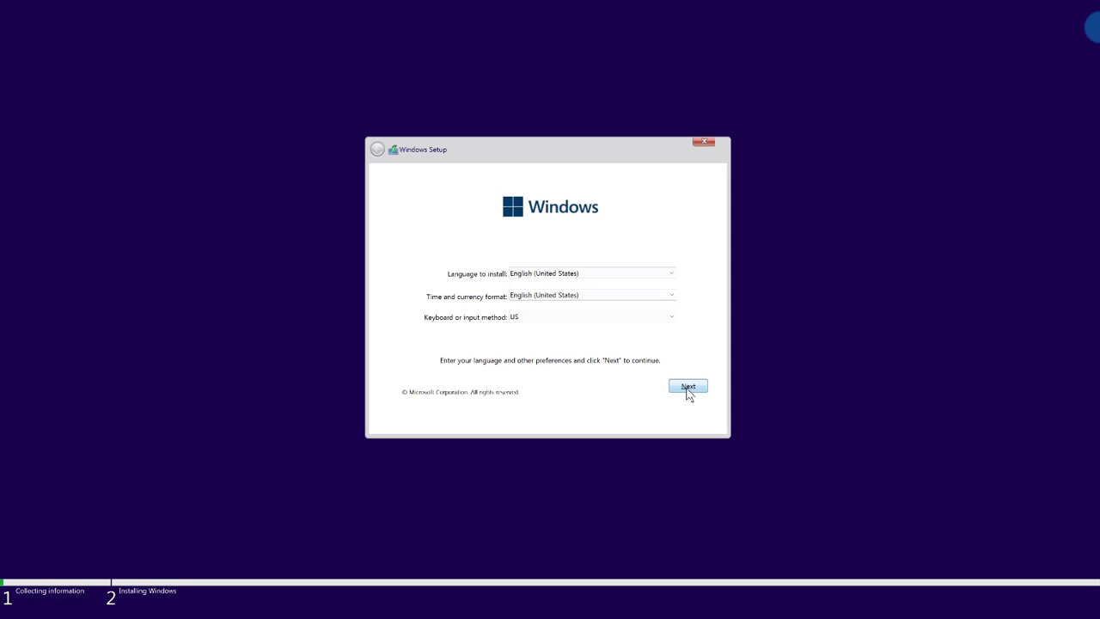
Accept the default language settings and delete the 237.7 GB Drive 0 Partition 3.
{"action": "left_click", "coordinate": [687, 385]}
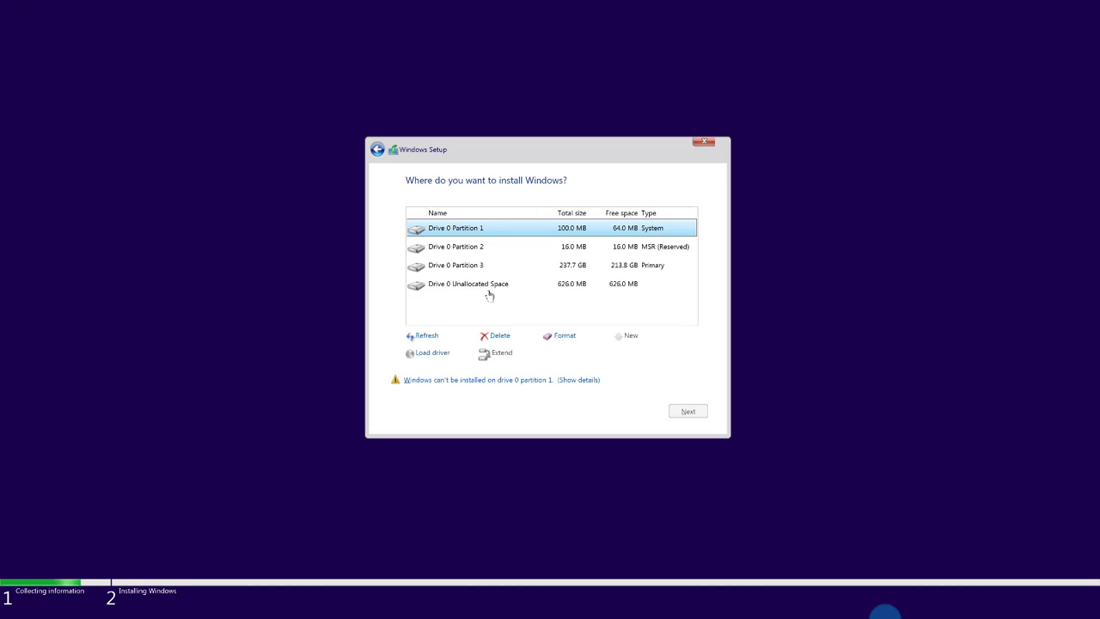
{"action": "left_click", "coordinate": [481, 265]}
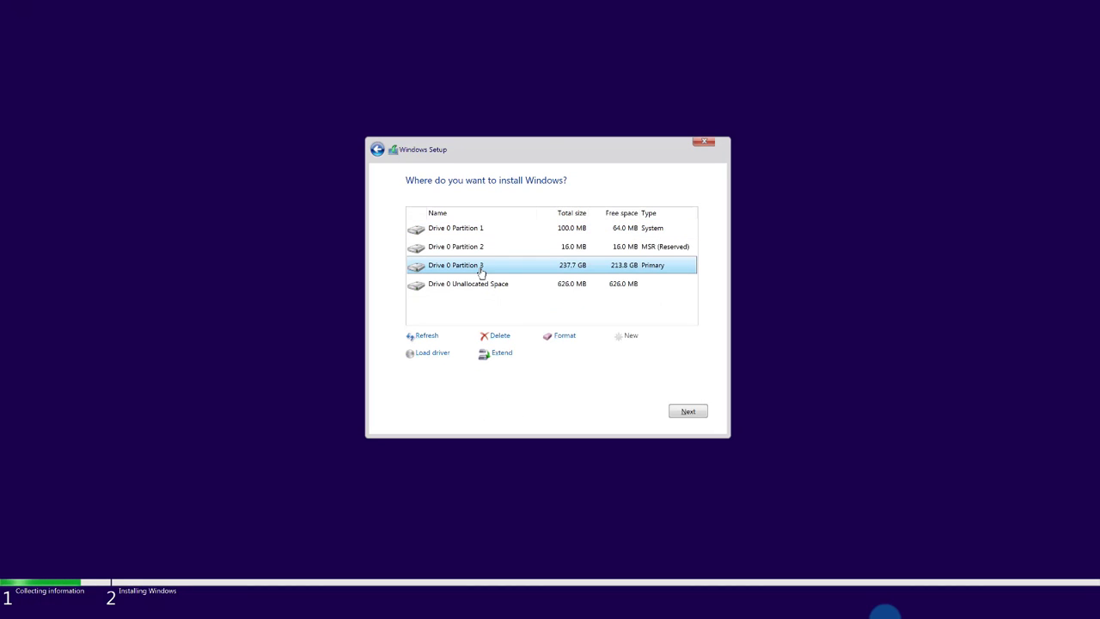
{"action": "left_click", "coordinate": [488, 335]}
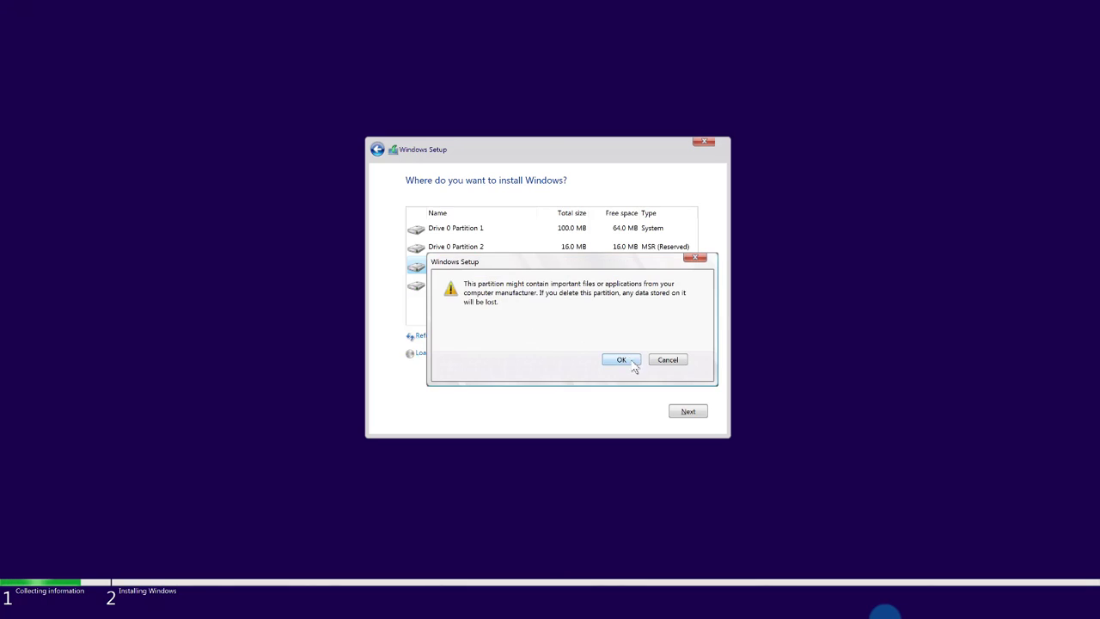
{"action": "left_click", "coordinate": [619, 359]}
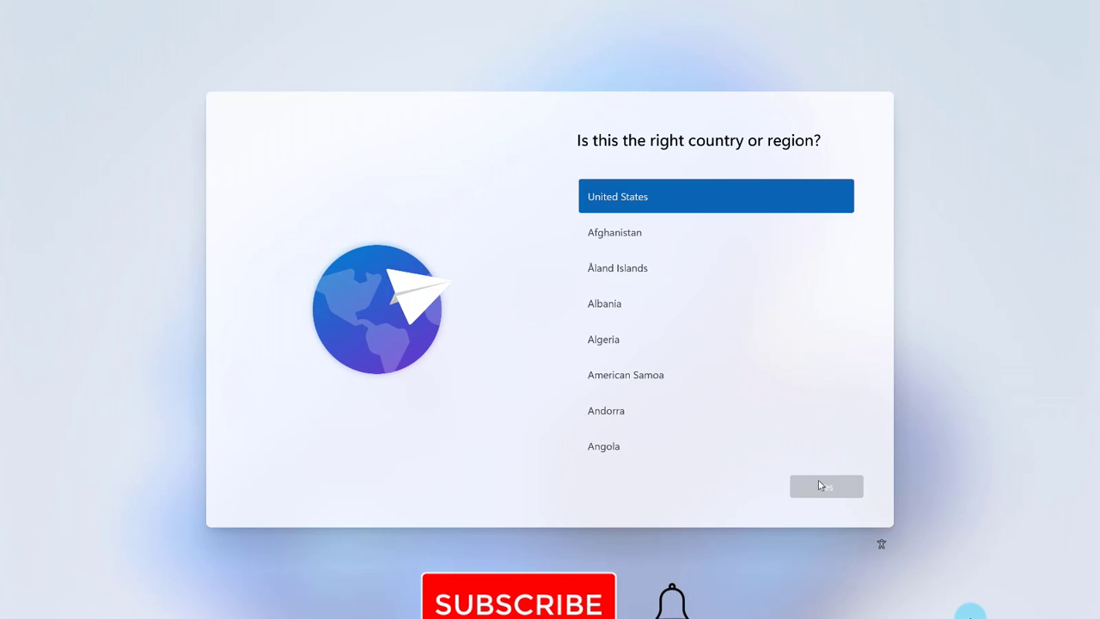
Keep United States as the region and name the device user Tiny11.
{"action": "left_click", "coordinate": [825, 486]}
{"action": "type", "text": "T"}
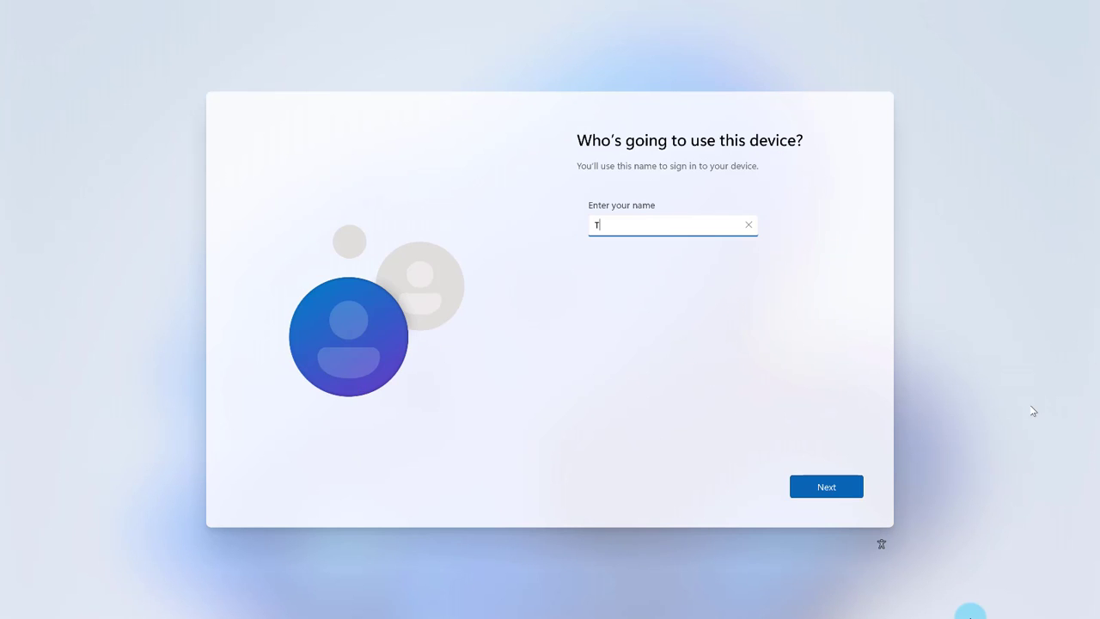
{"action": "type", "text": "iny1"}
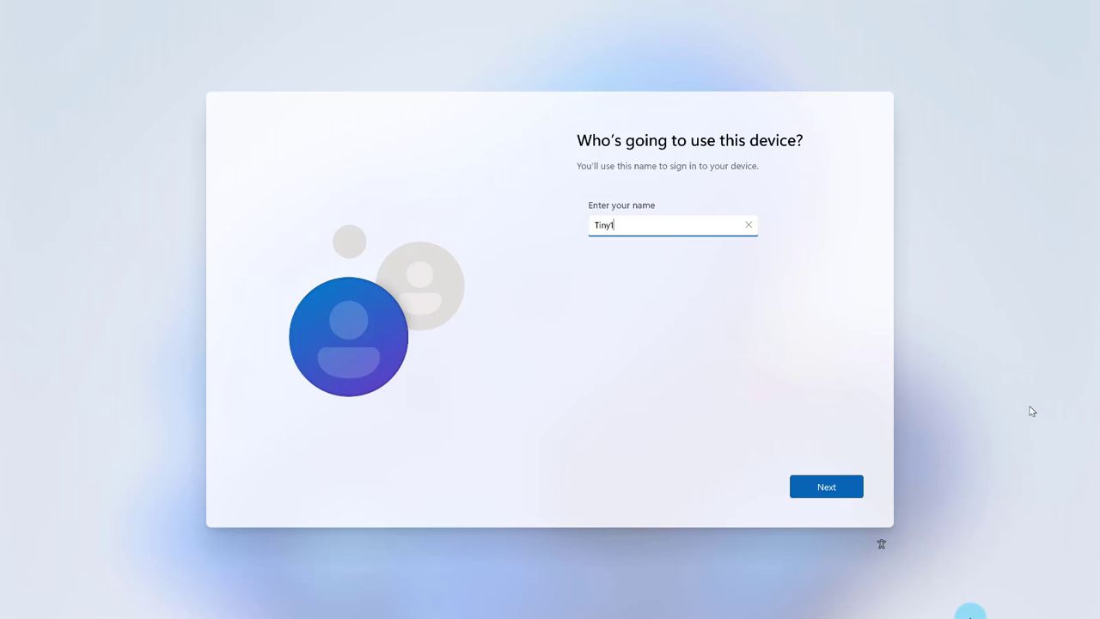
{"action": "type", "text": "1"}
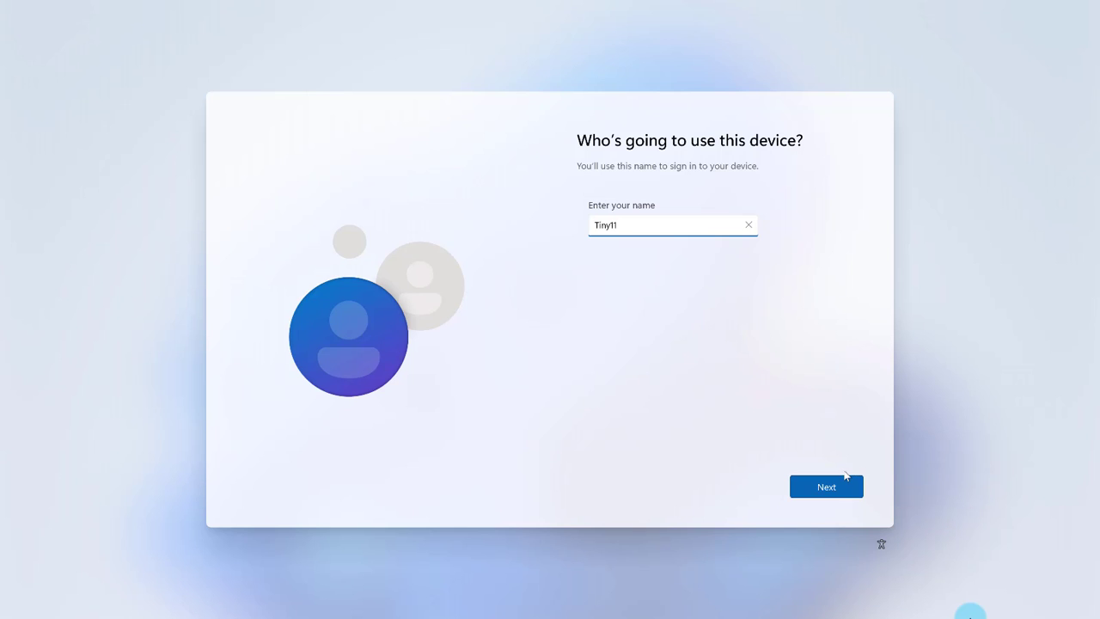
{"action": "left_click", "coordinate": [825, 486]}
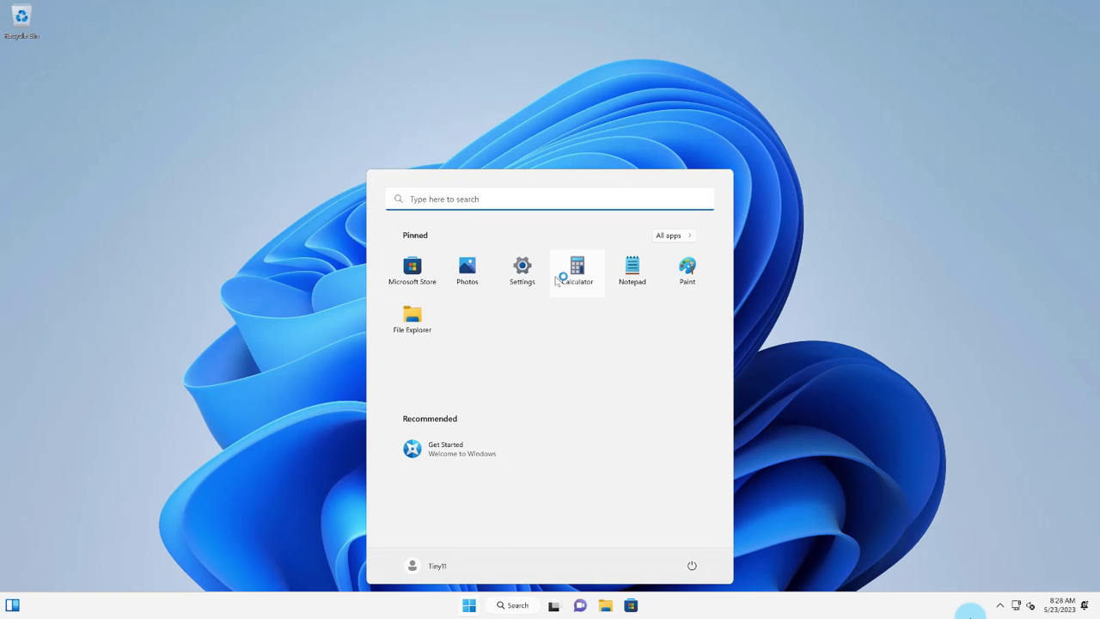
{"action": "mouse_move", "coordinate": [522, 318]}
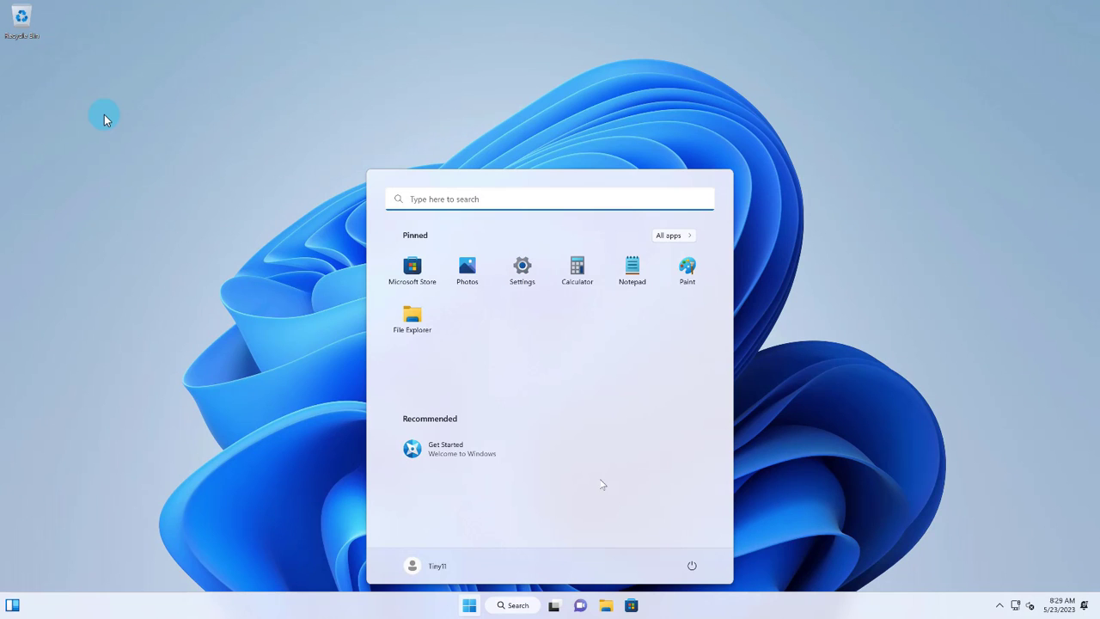
{"action": "mouse_move", "coordinate": [601, 464]}
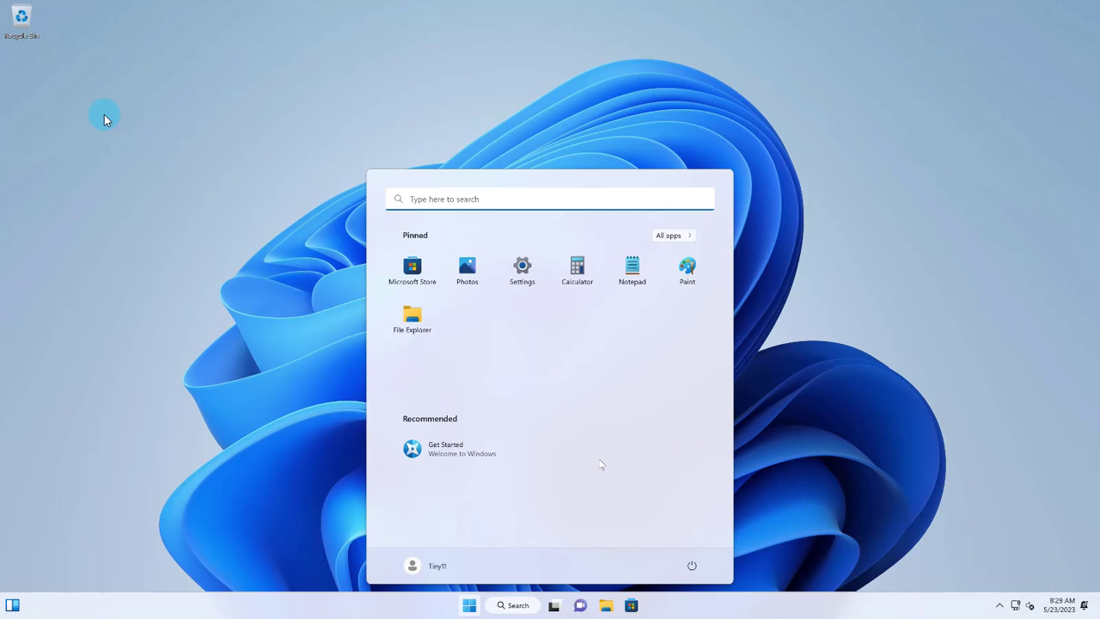
{"action": "mouse_move", "coordinate": [601, 467]}
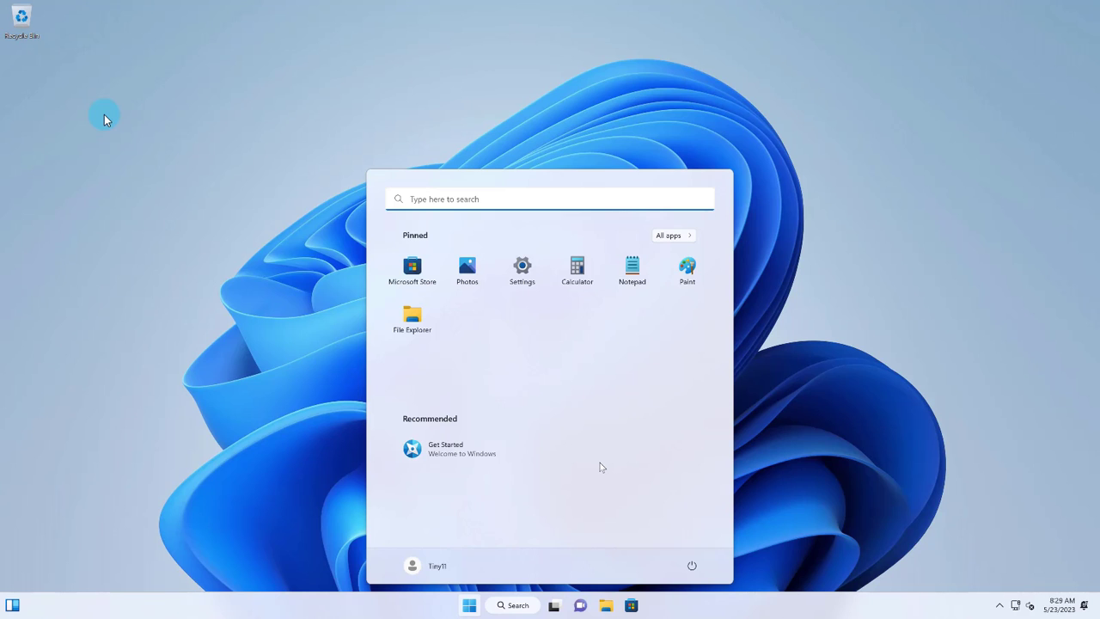
{"action": "mouse_move", "coordinate": [423, 385]}
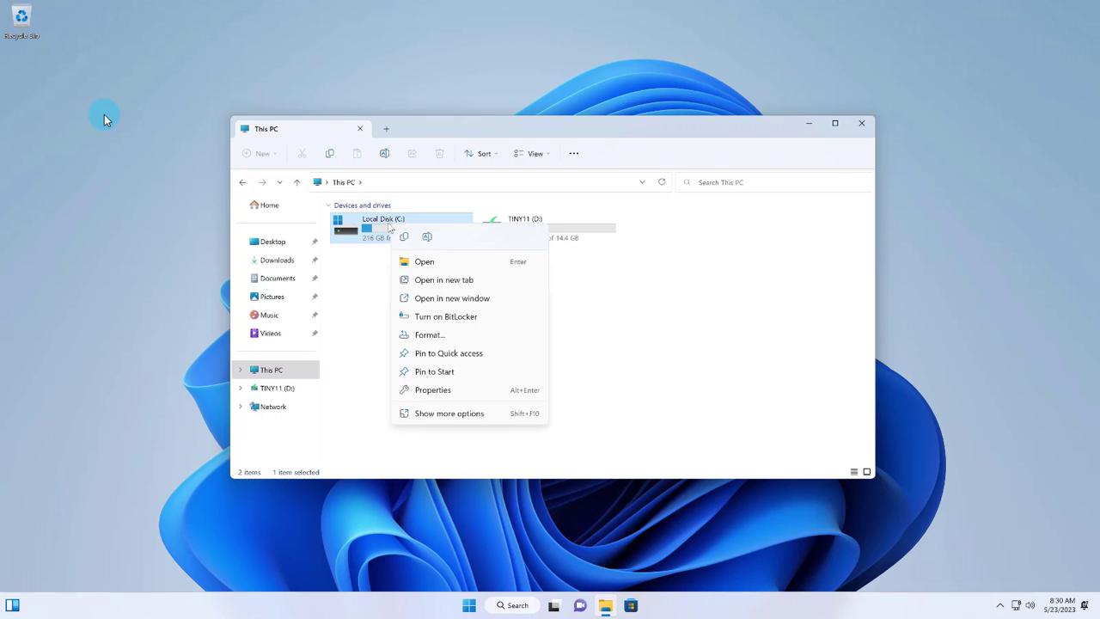
Bring up the context menu for Local Disk (C:) in This PC.
{"action": "left_click", "coordinate": [426, 391]}
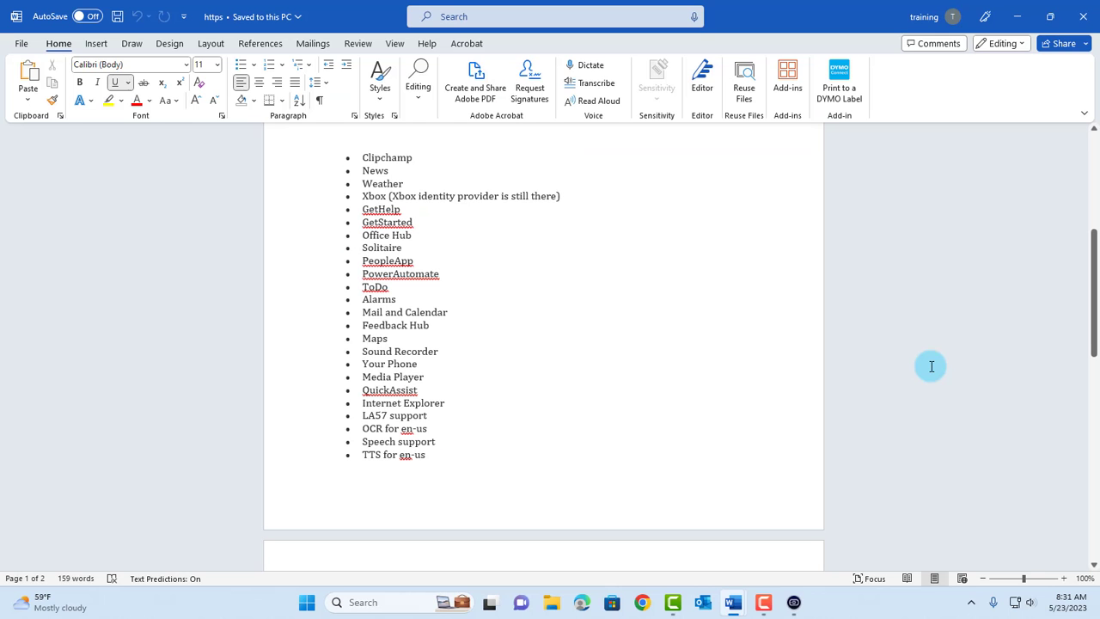
{"action": "mouse_move", "coordinate": [365, 172]}
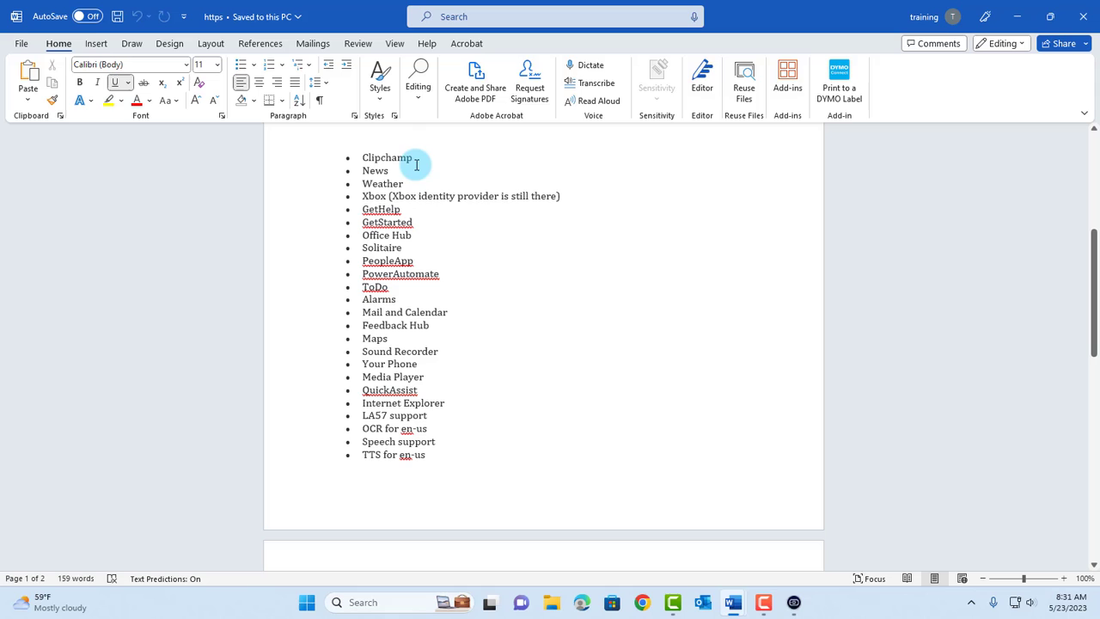
{"action": "scroll", "scroll_direction": "down", "scroll_amount": 3}
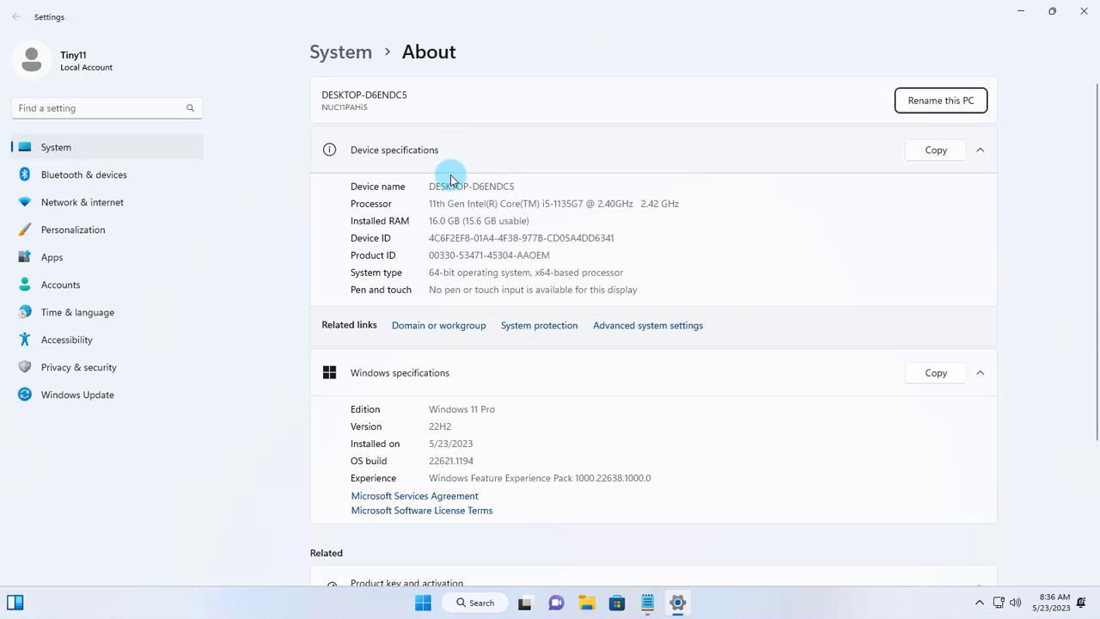
{"action": "mouse_move", "coordinate": [421, 210]}
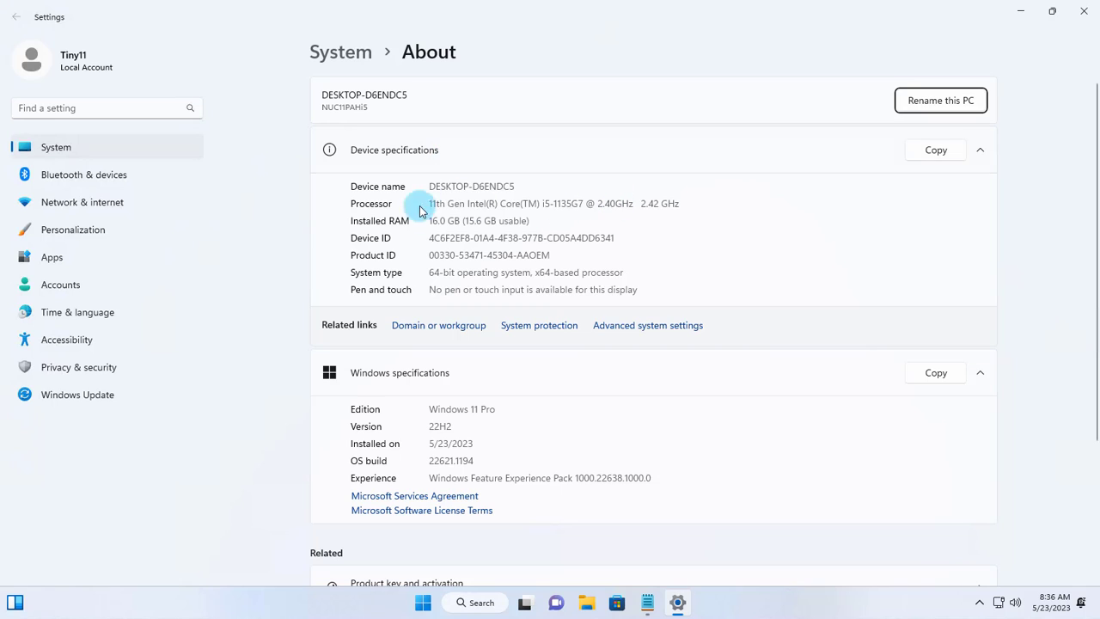
{"action": "mouse_move", "coordinate": [524, 203]}
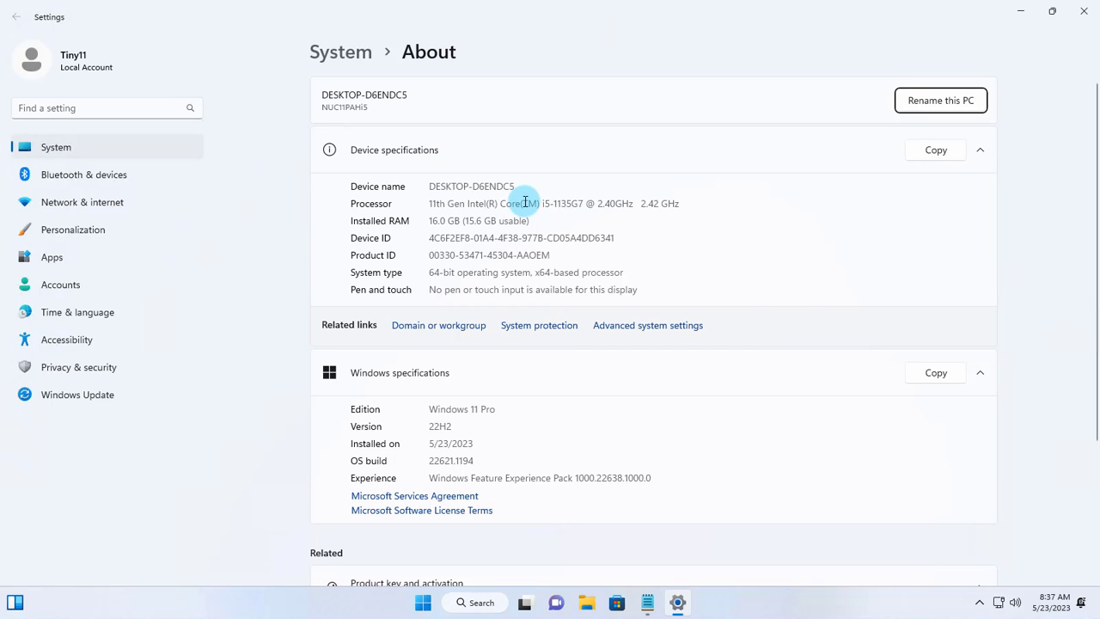
{"action": "mouse_move", "coordinate": [591, 248]}
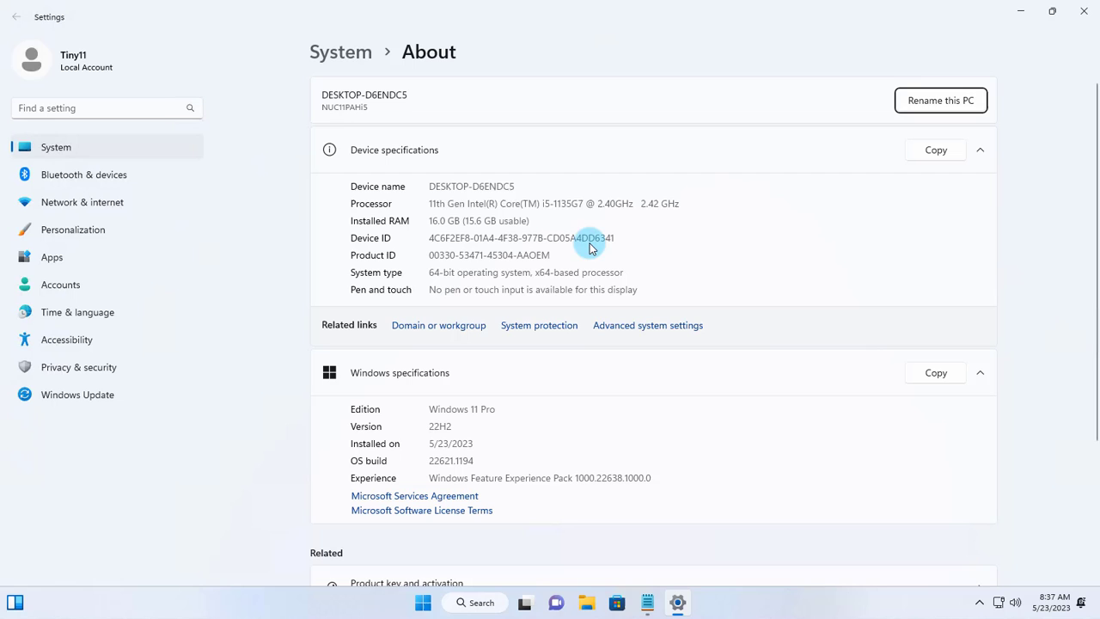
Close the About settings page to return to an empty desktop.
{"action": "left_click", "coordinate": [1080, 12]}
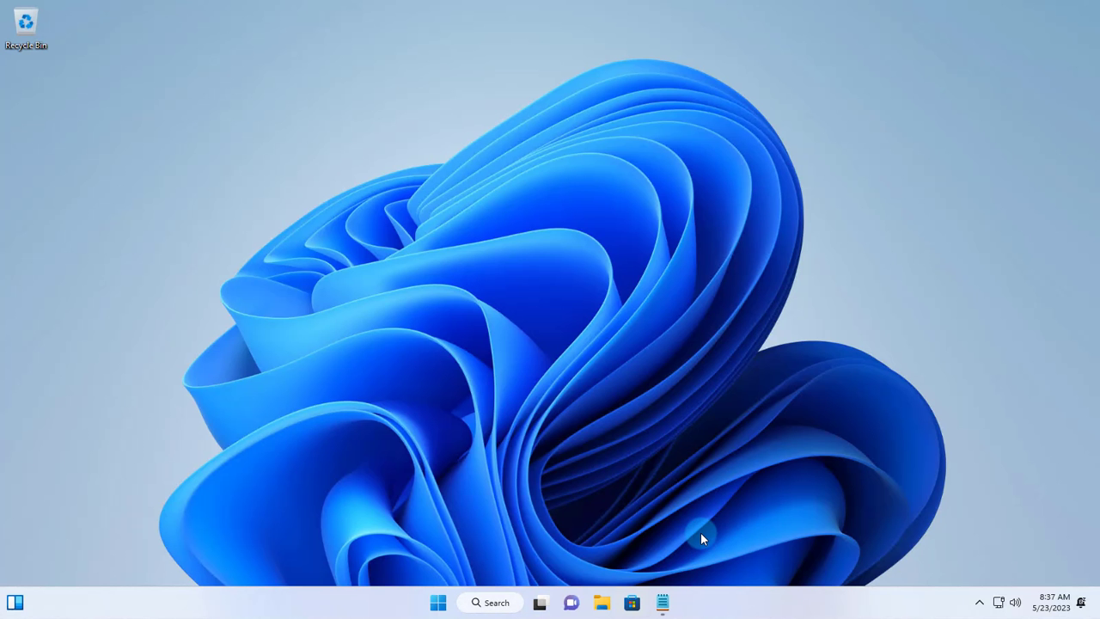
{"action": "mouse_move", "coordinate": [705, 526]}
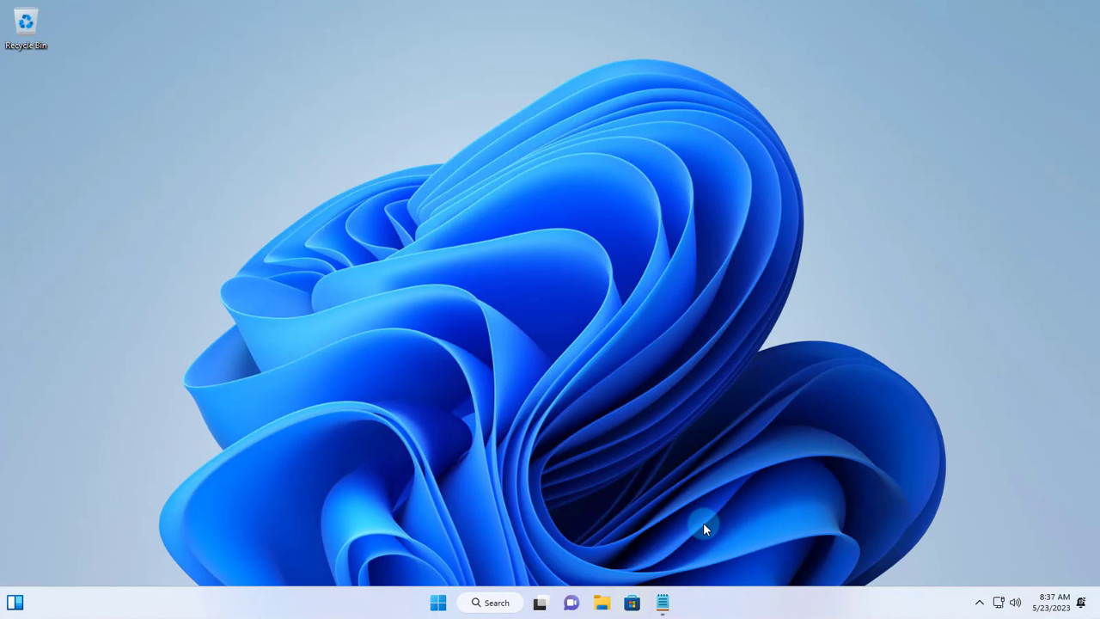
{"action": "mouse_move", "coordinate": [564, 277]}
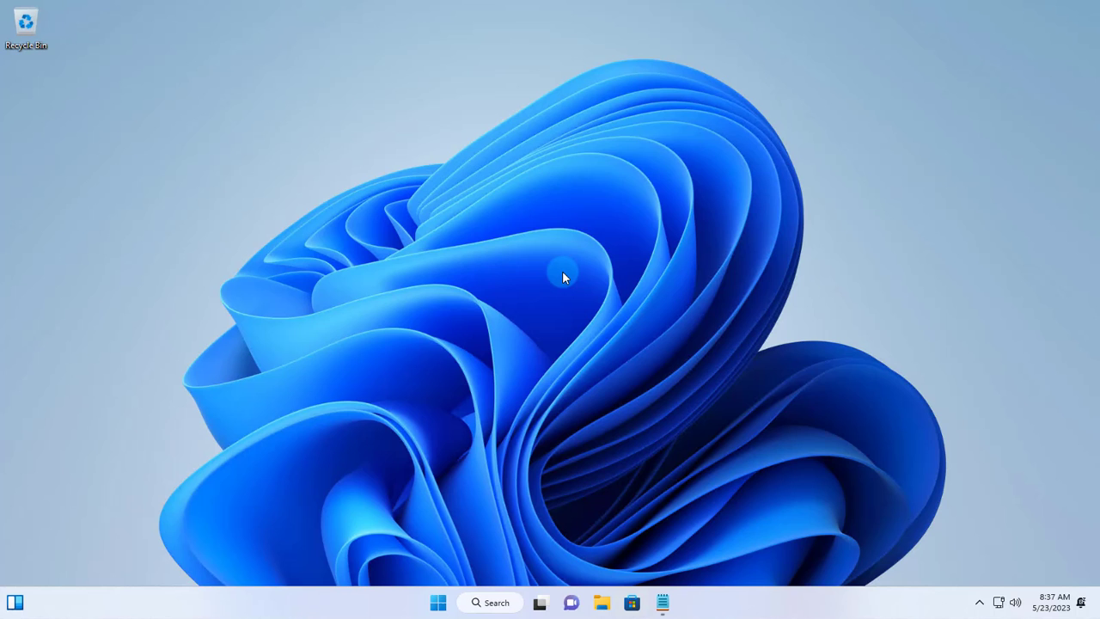
{"action": "mouse_move", "coordinate": [636, 598]}
{"action": "type", "text": "cm"}
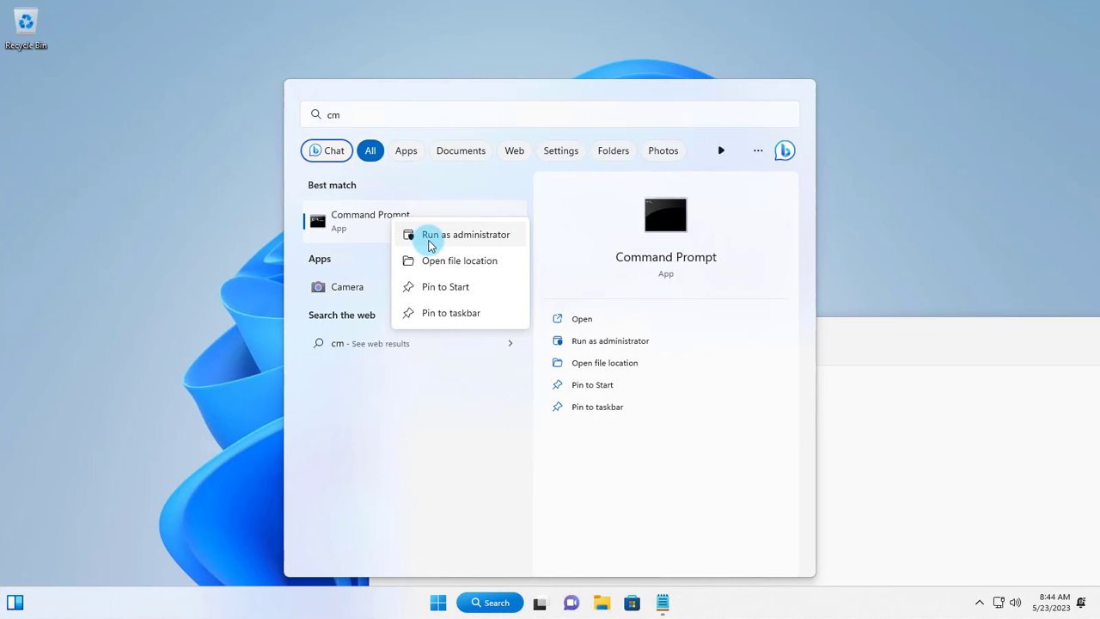
Run Command Prompt as administrator from the cmd search result.
{"action": "left_click", "coordinate": [465, 234]}
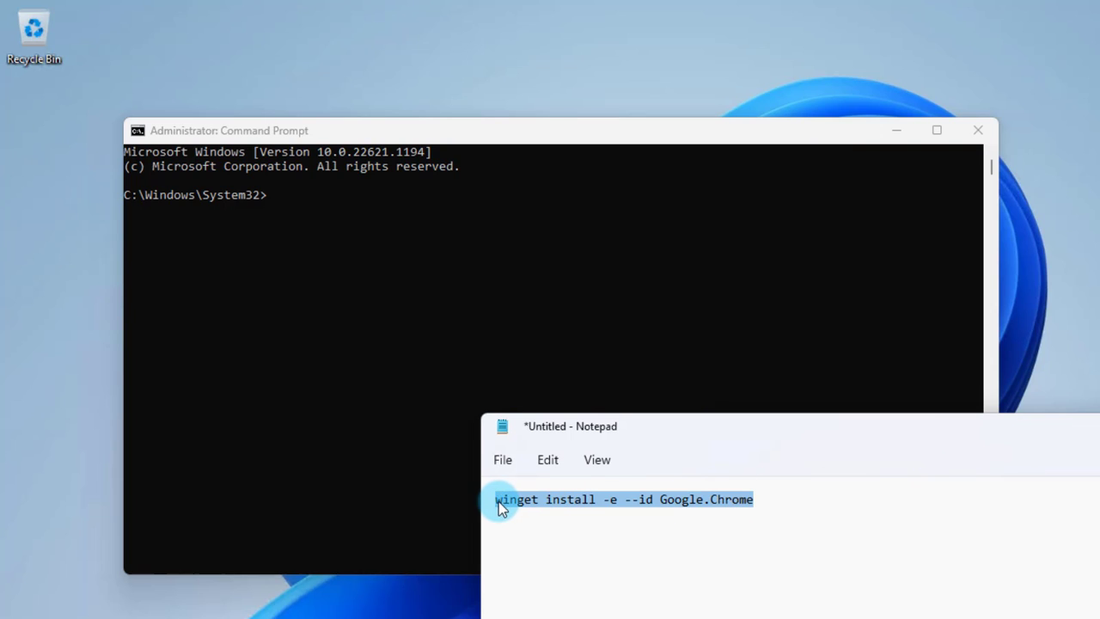
Run winget install -e --id Google.Chrome and answer y to the store source terms.
{"action": "right_click", "coordinate": [499, 498]}
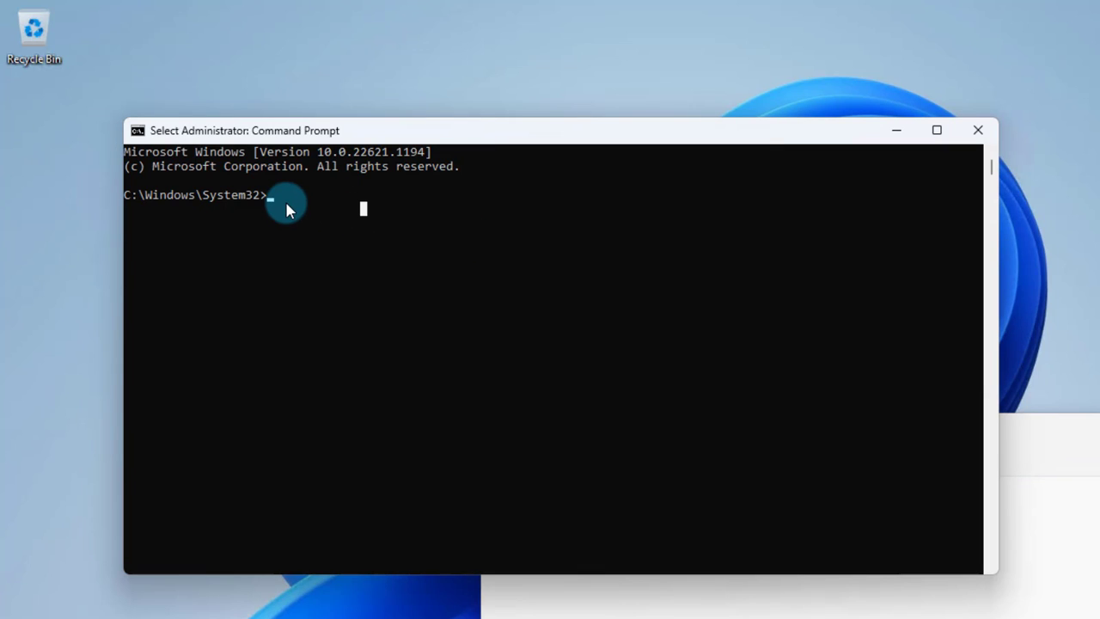
{"action": "type", "text": "winget install -e --id Google.Chrome"}
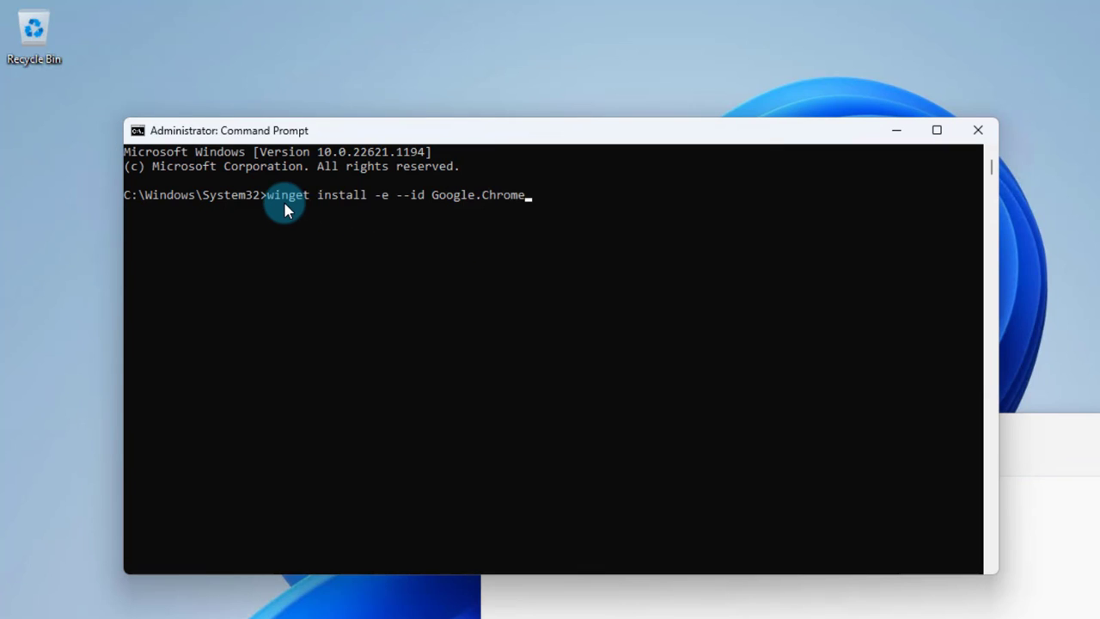
{"action": "key", "text": "Enter"}
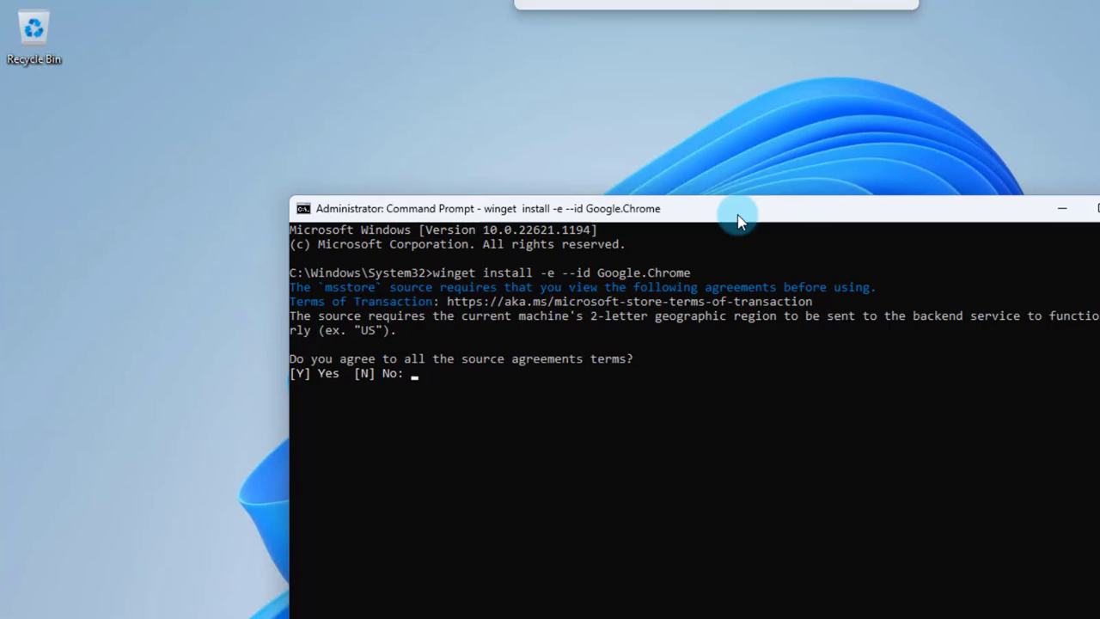
{"action": "type", "text": "y"}
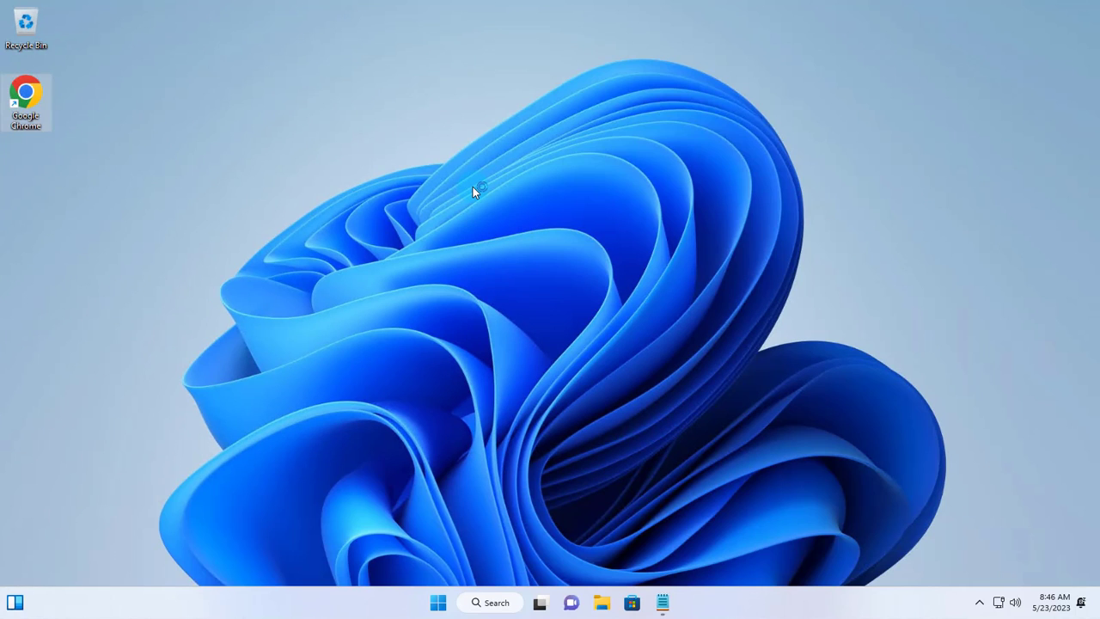
Check the new Google Chrome desktop shortcut and the Start menu's recommended apps.
{"action": "double_click", "coordinate": [27, 90]}
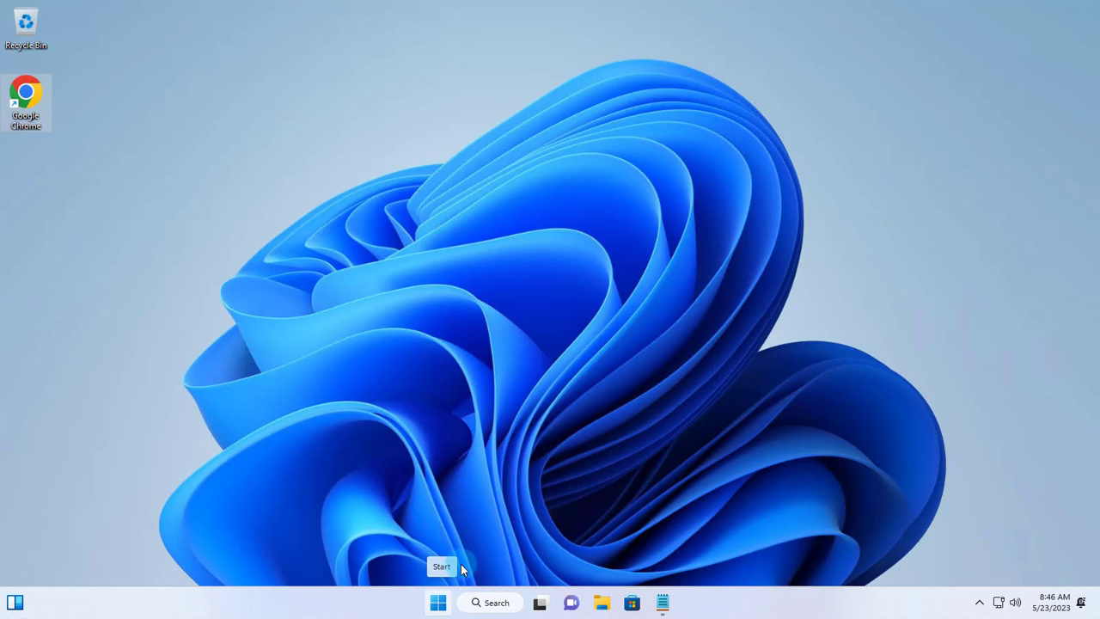
{"action": "left_click", "coordinate": [437, 601]}
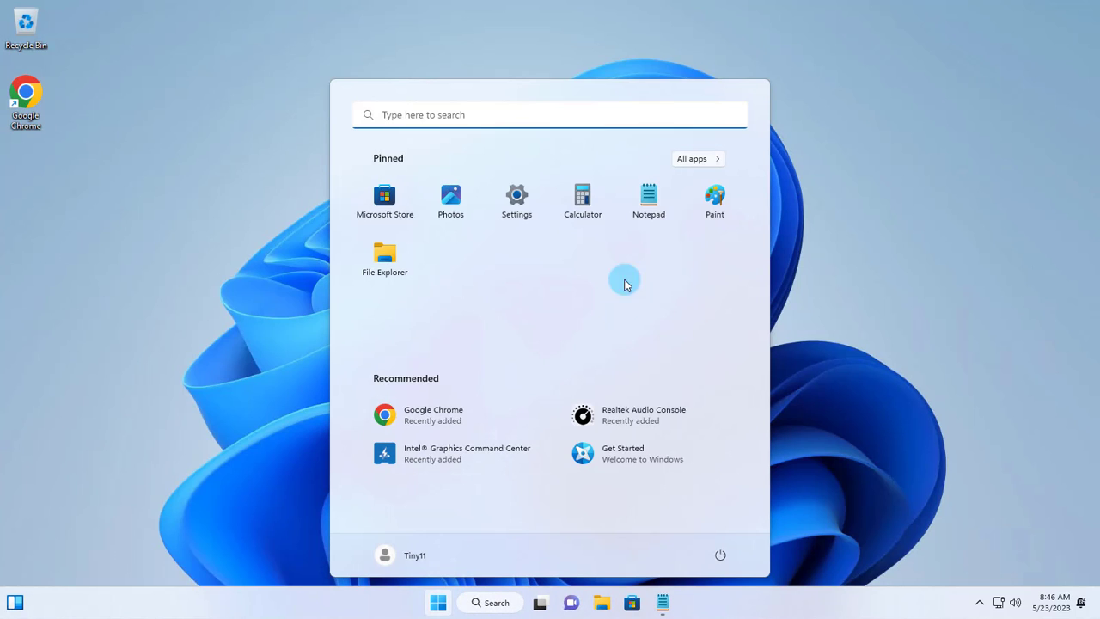
Scroll the All apps list past Google Chrome and launch Microsoft Store.
{"action": "left_click", "coordinate": [698, 158]}
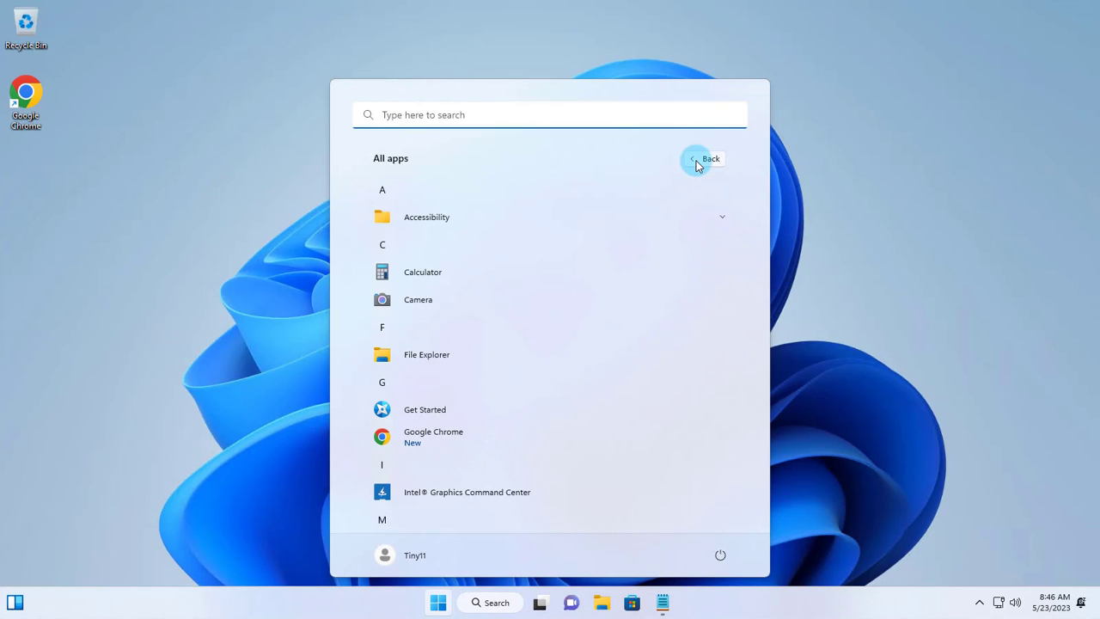
{"action": "scroll", "scroll_direction": "down", "scroll_amount": 3}
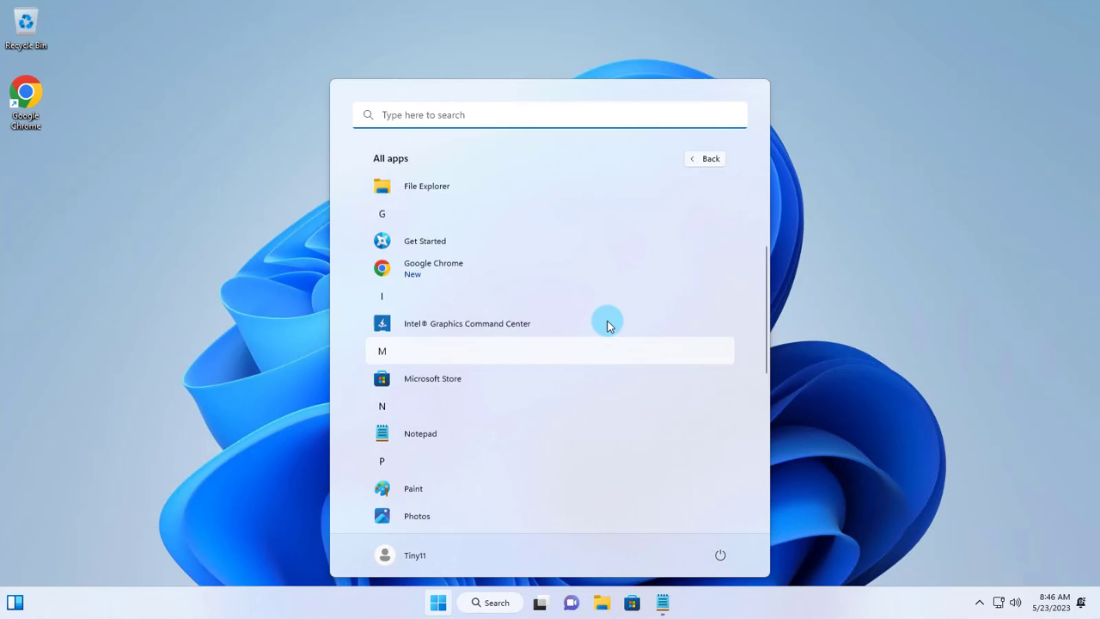
{"action": "scroll", "scroll_direction": "down", "scroll_amount": 3}
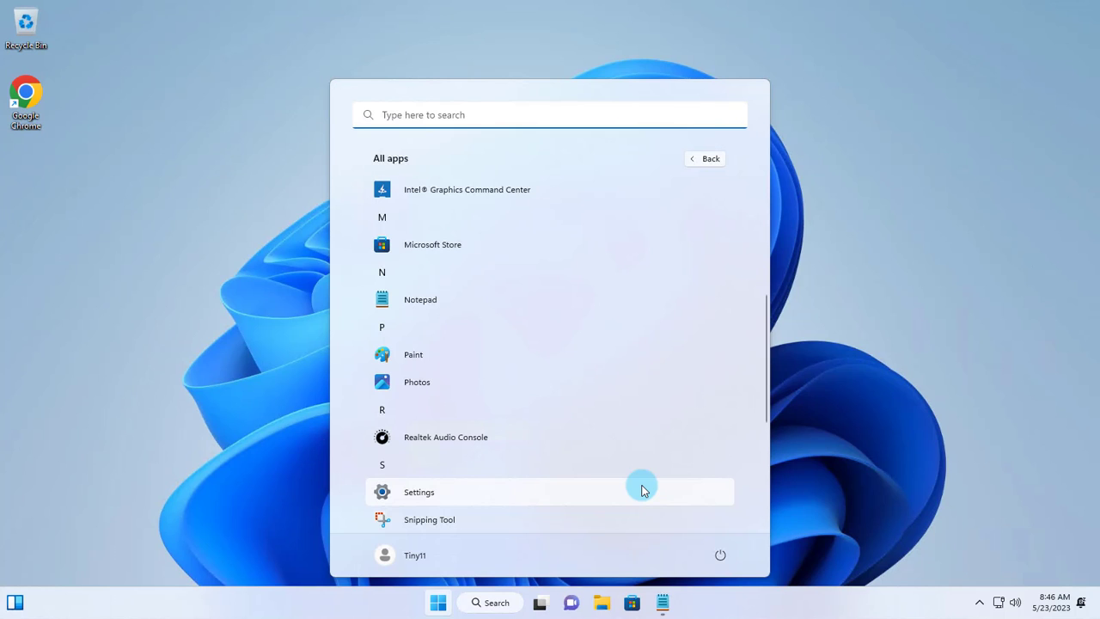
{"action": "left_click", "coordinate": [433, 244]}
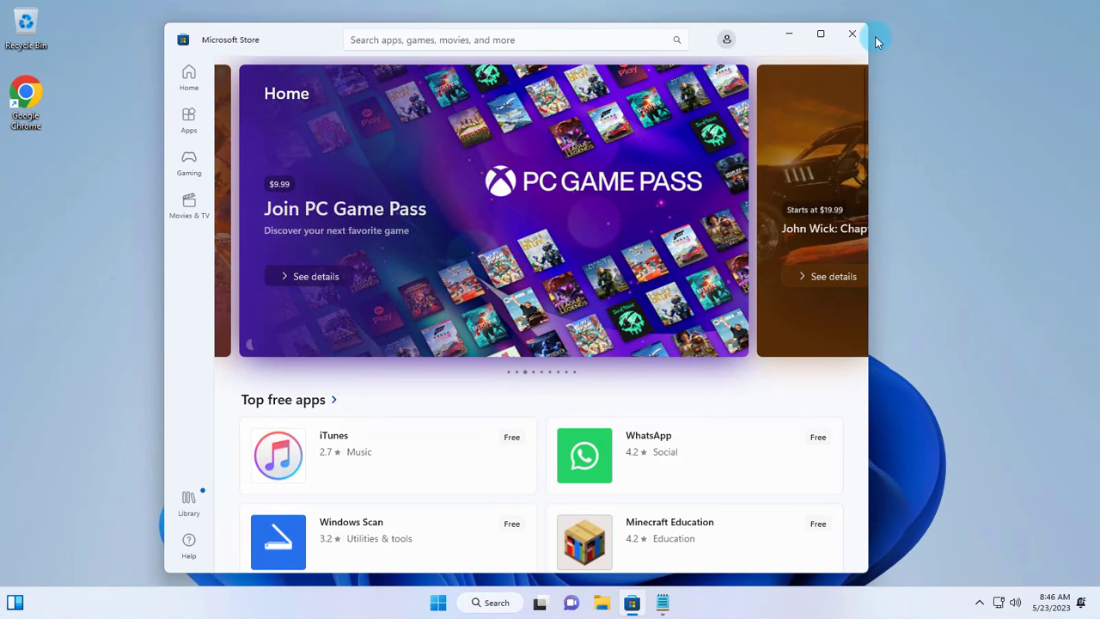
Close Microsoft Store, leaving the Tiny11 desktop with the Chrome shortcut.
{"action": "left_click", "coordinate": [853, 38]}
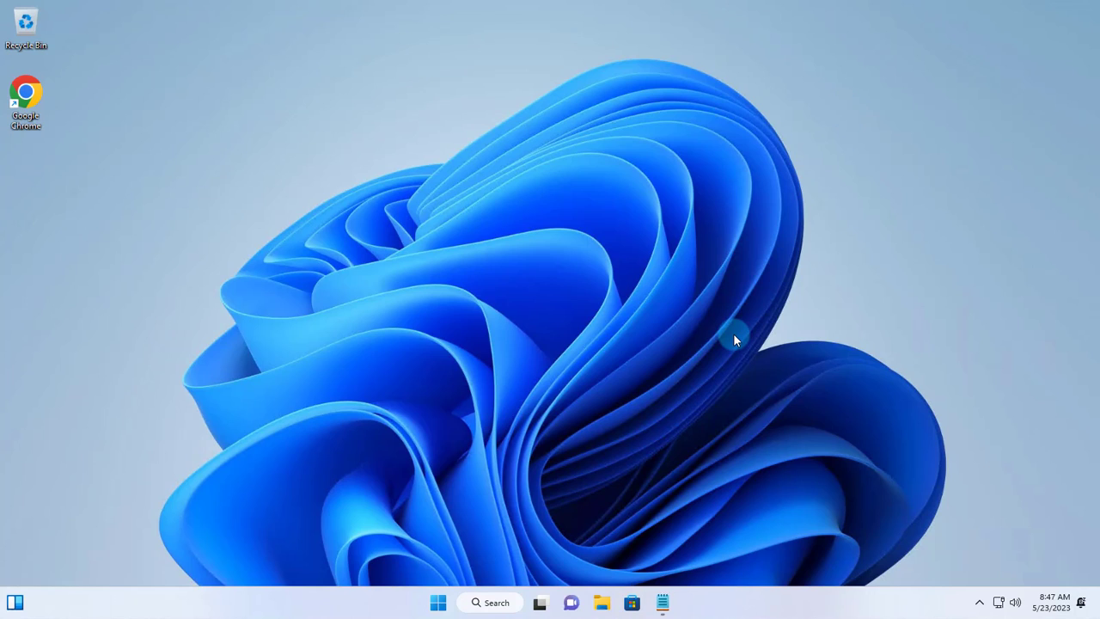